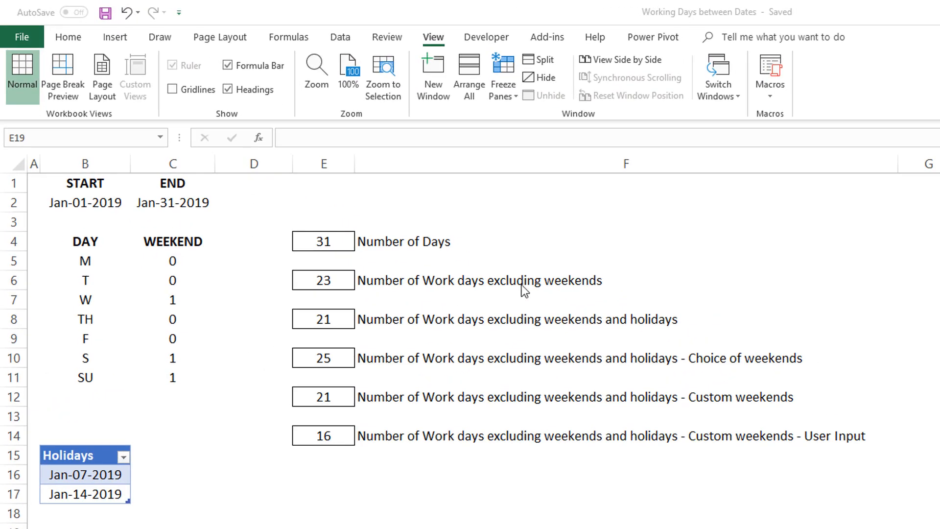
pyautogui.moveTo(594, 331)
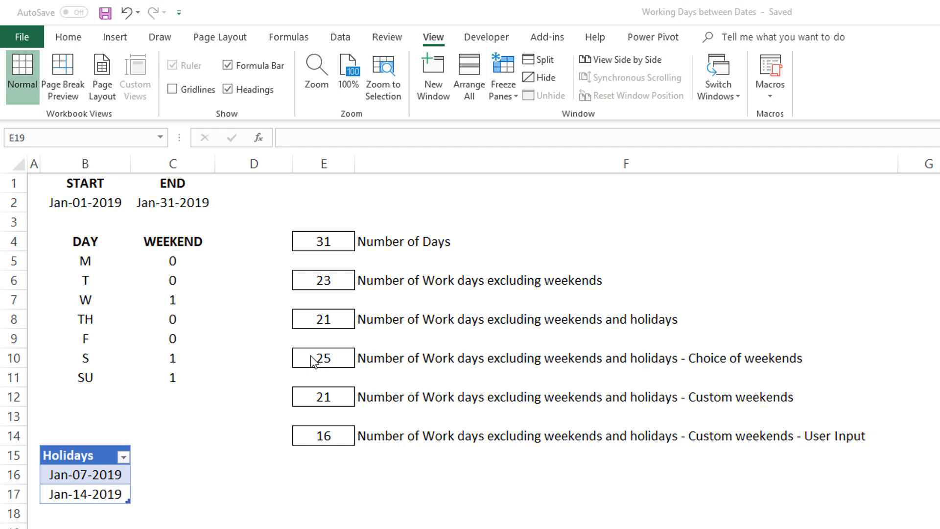
pyautogui.moveTo(460, 372)
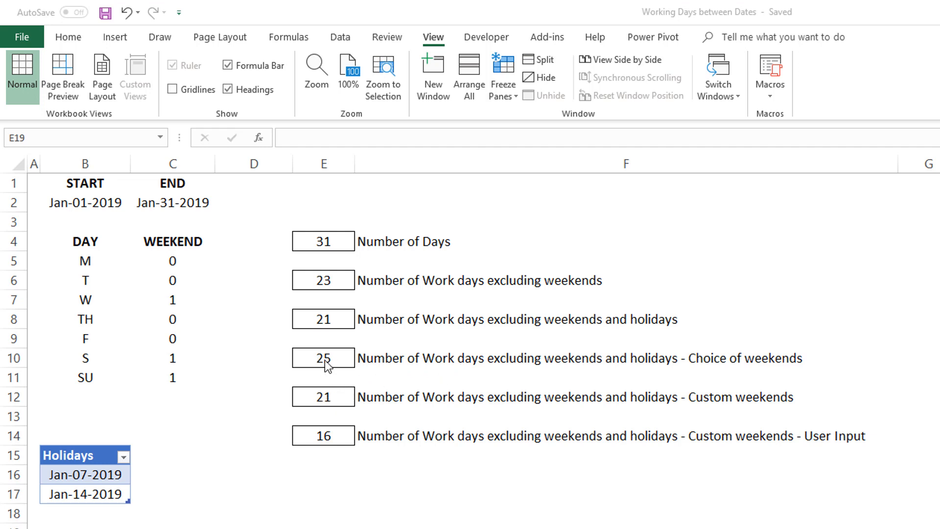
pyautogui.moveTo(330, 401)
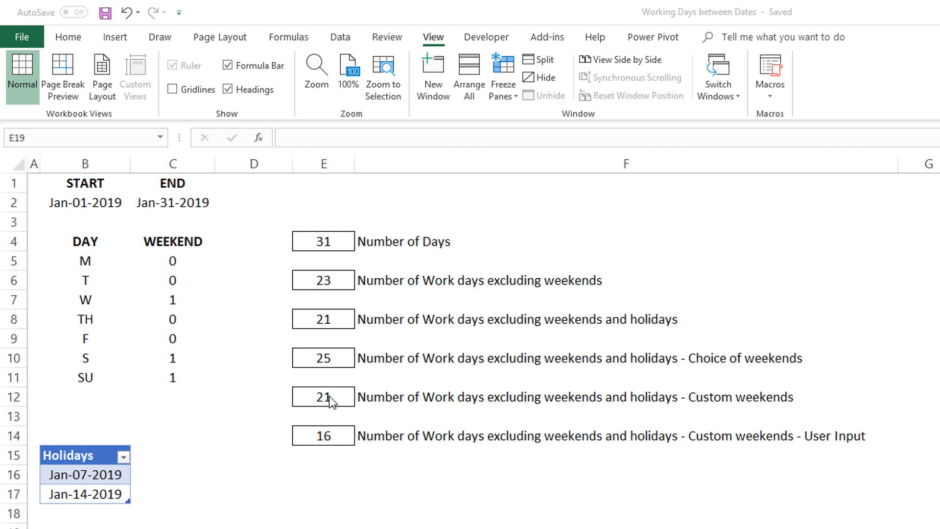
pyautogui.moveTo(504, 410)
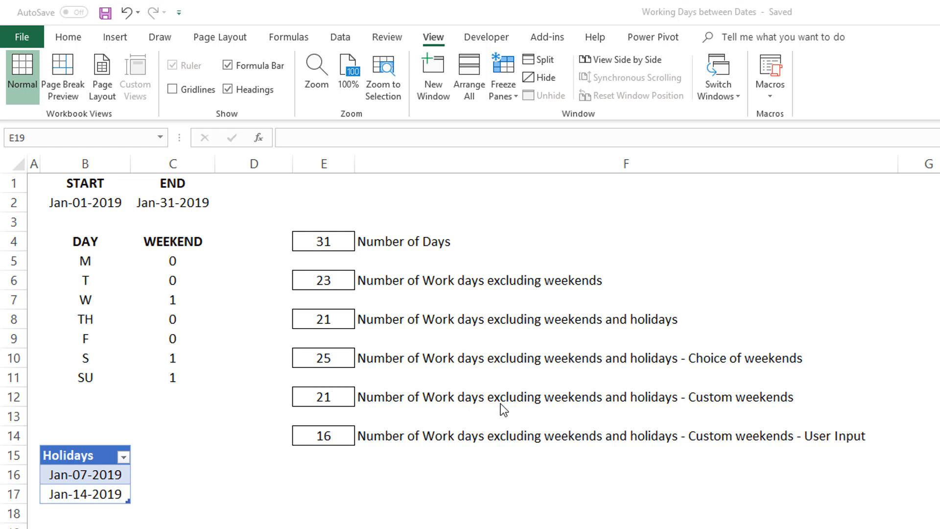
pyautogui.moveTo(344, 447)
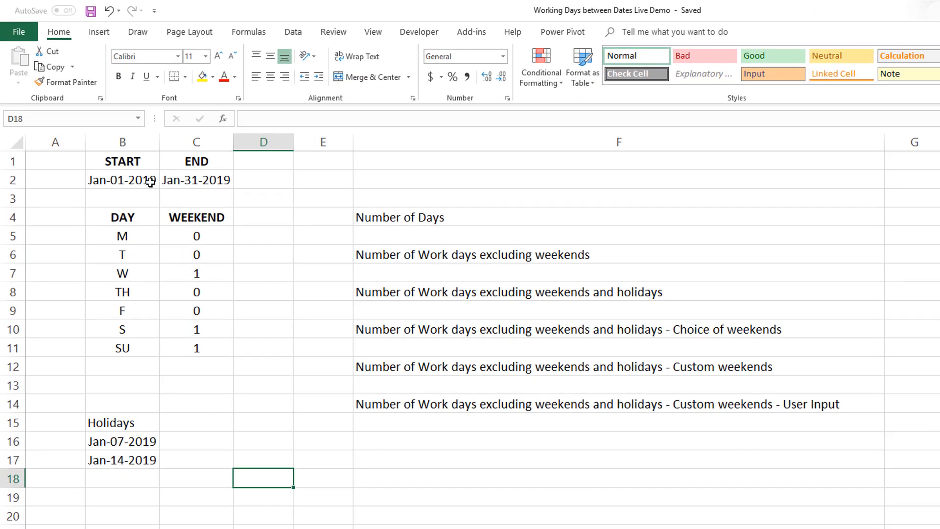
# Name the start date cell START via the Name Box
pyautogui.click(196, 181)
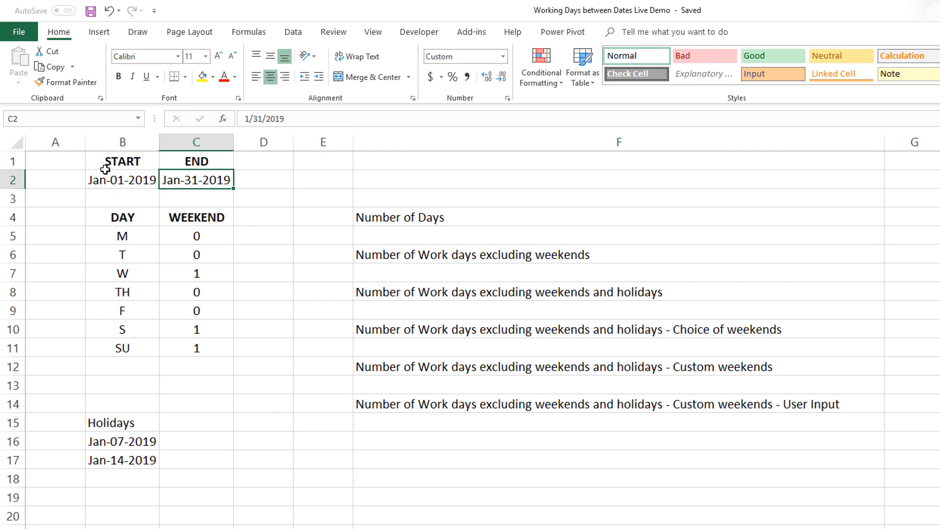
pyautogui.click(121, 181)
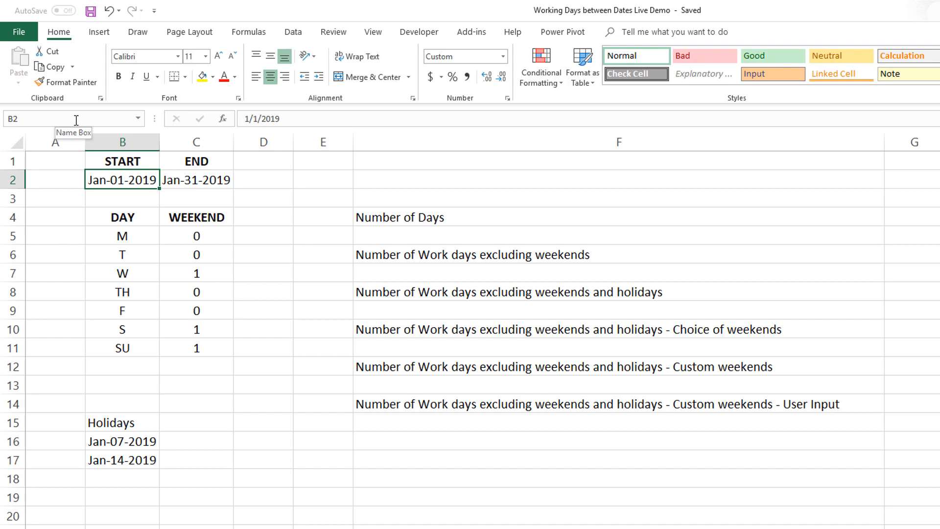
pyautogui.write('STAR')
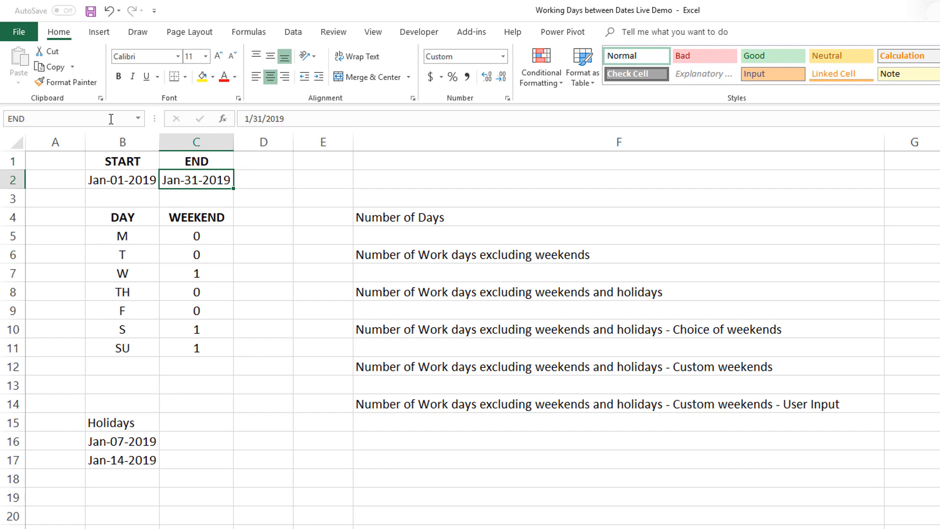
pyautogui.moveTo(328, 211)
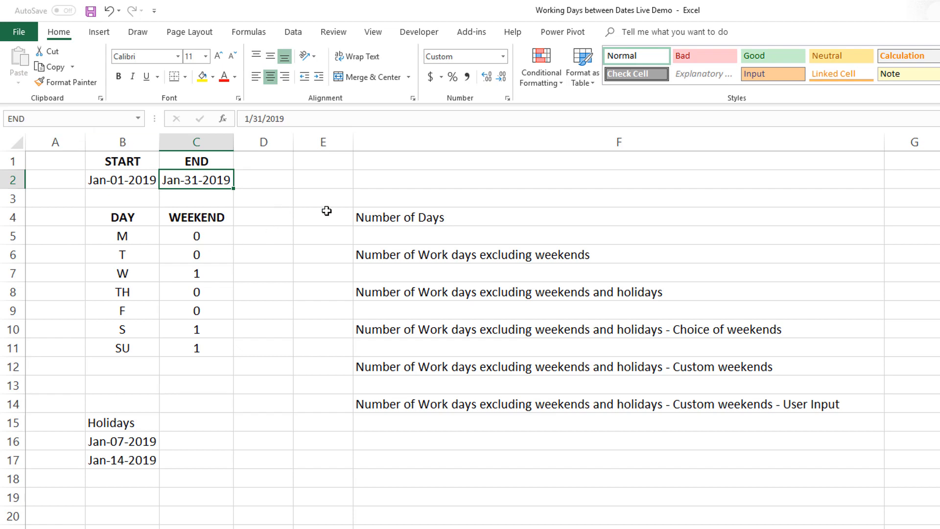
pyautogui.moveTo(193, 192)
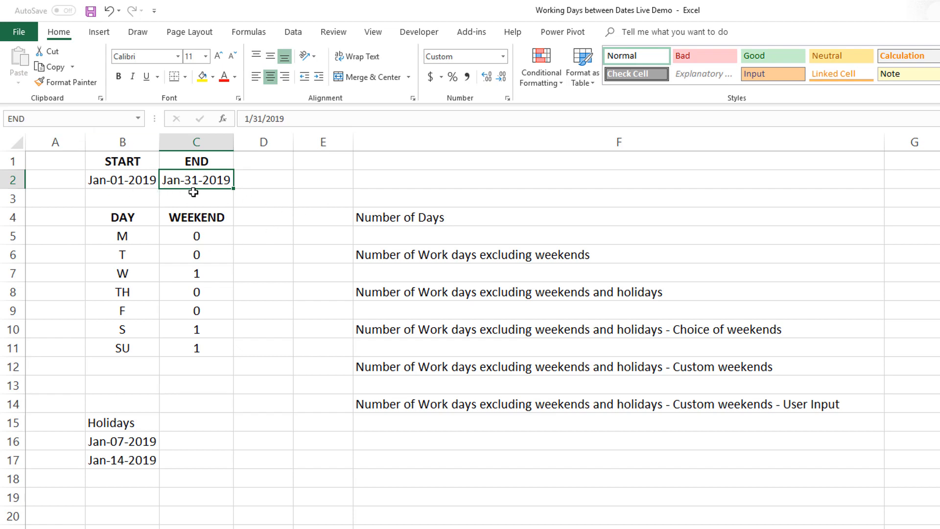
# Enter =END-START+1 in E4 to get 31 days
pyautogui.click(322, 216)
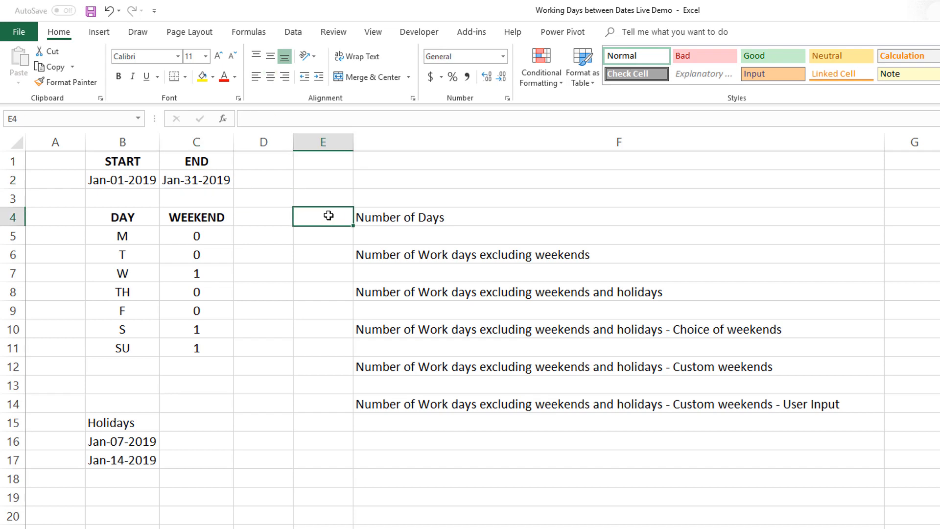
pyautogui.write('=')
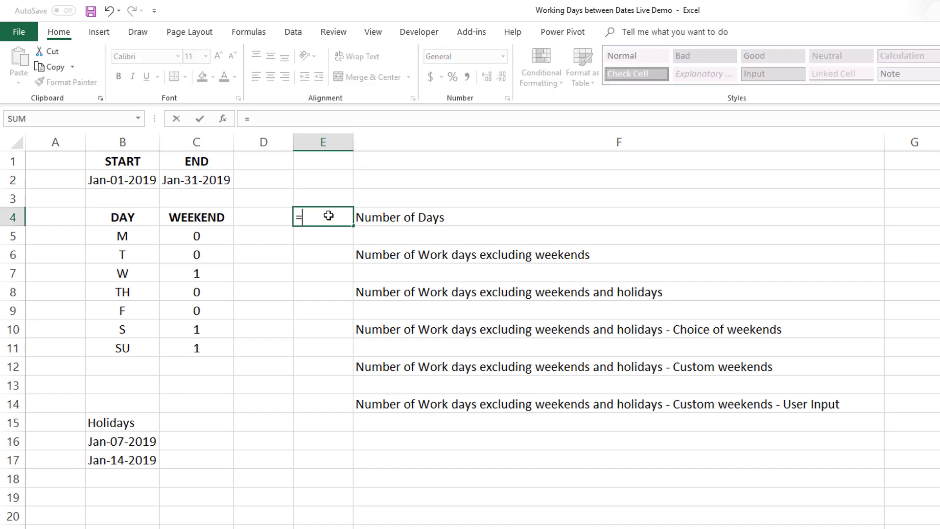
pyautogui.write('END-')
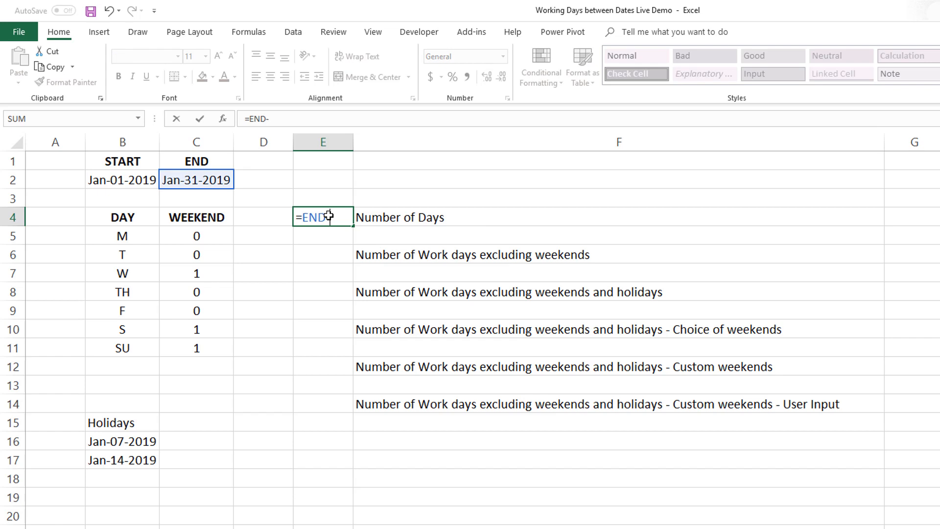
pyautogui.write('START')
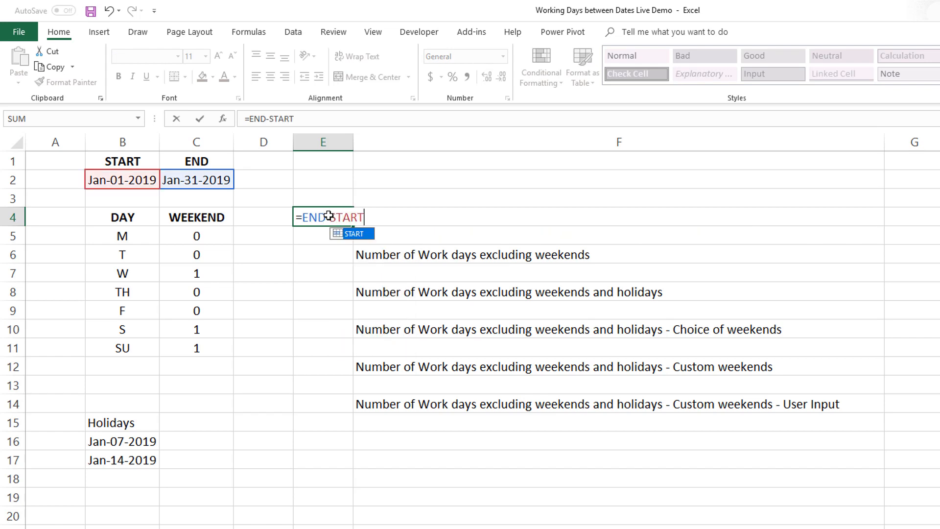
pyautogui.press('Enter')
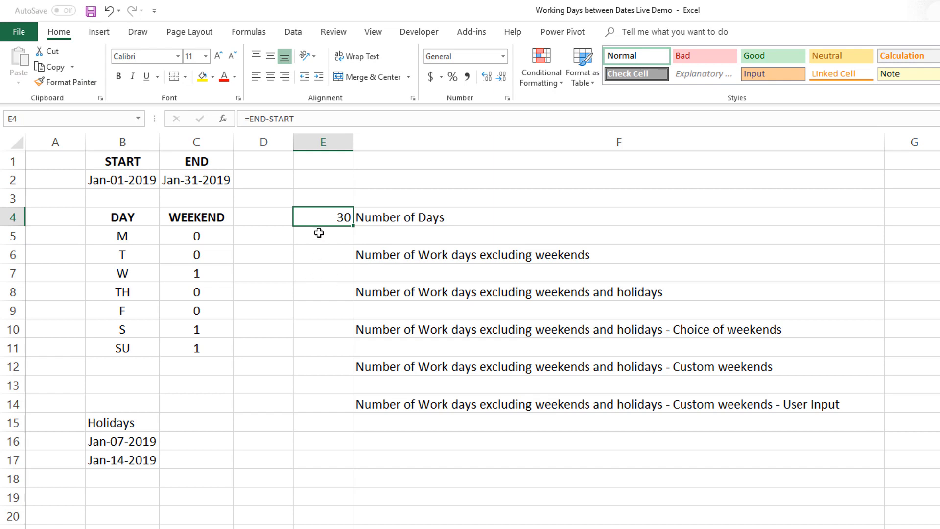
pyautogui.moveTo(119, 187)
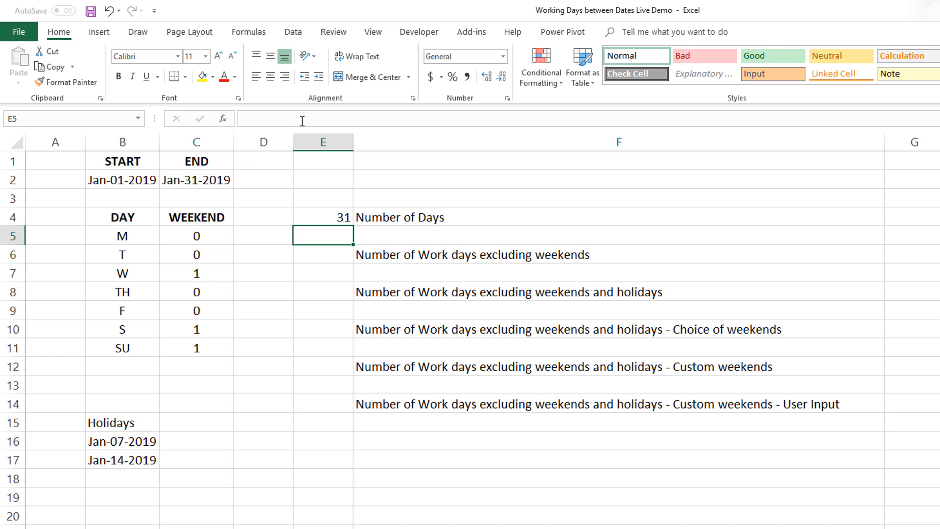
pyautogui.click(323, 217)
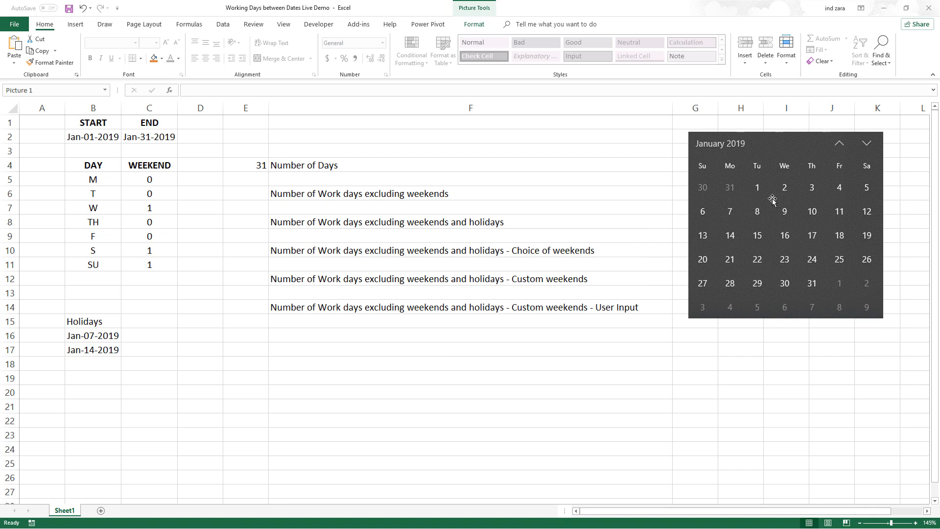
# Enter =NETWORKDAYS(START,END) in E6, giving 23 work days excluding weekends
pyautogui.click(471, 207)
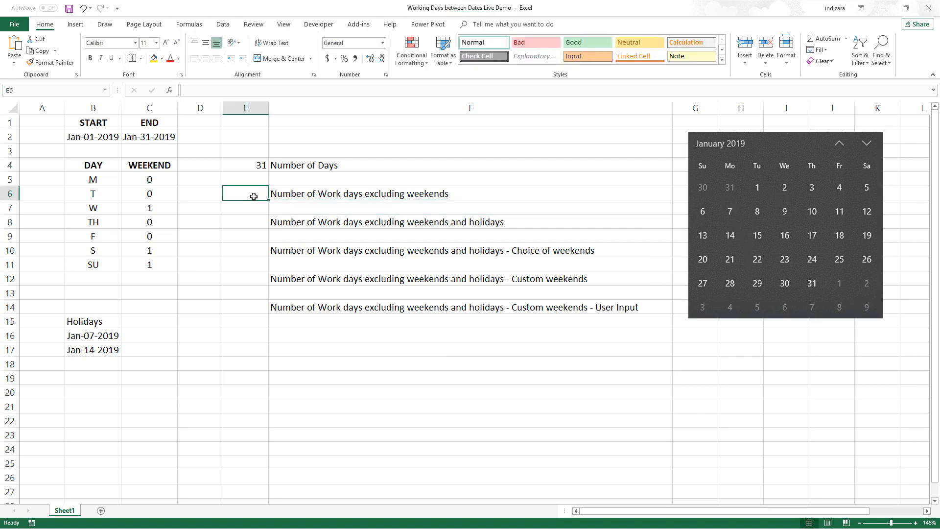
pyautogui.write('=')
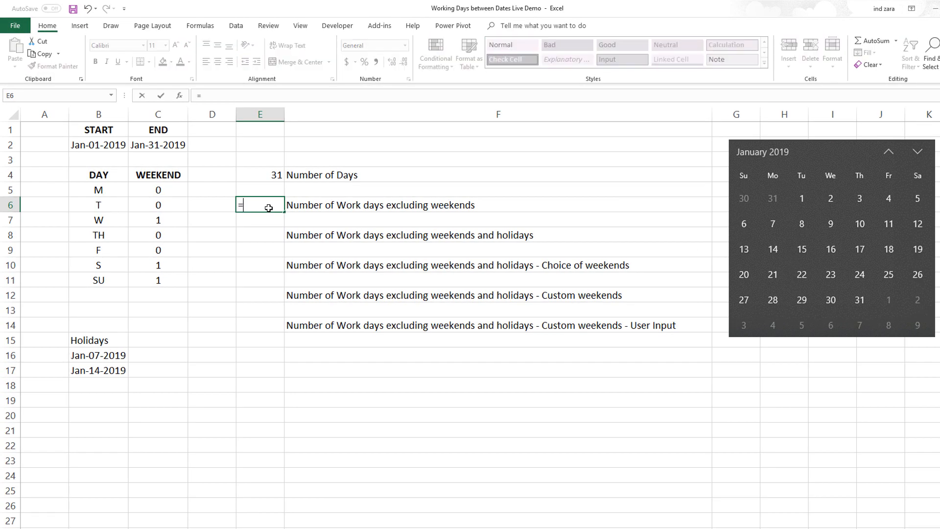
pyautogui.write('NETWORKDAYS(')
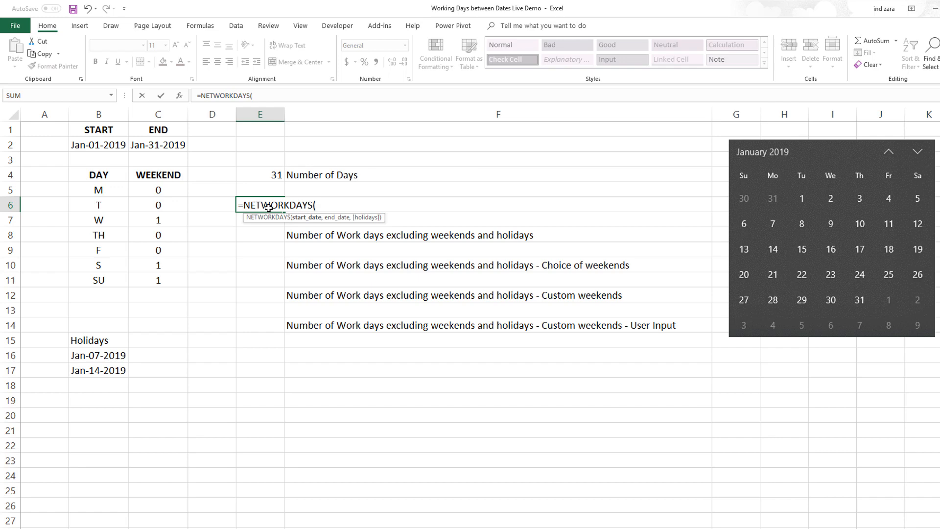
pyautogui.write('START,END')
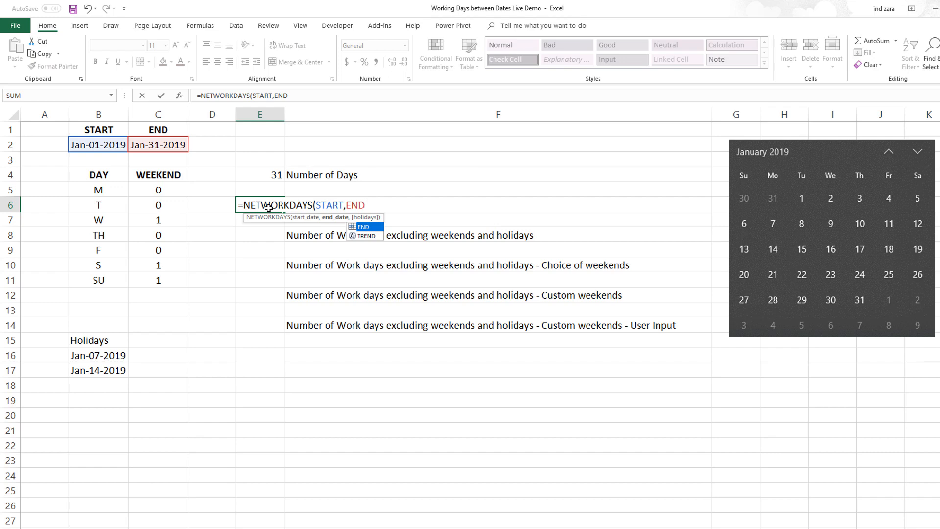
pyautogui.press('Enter')
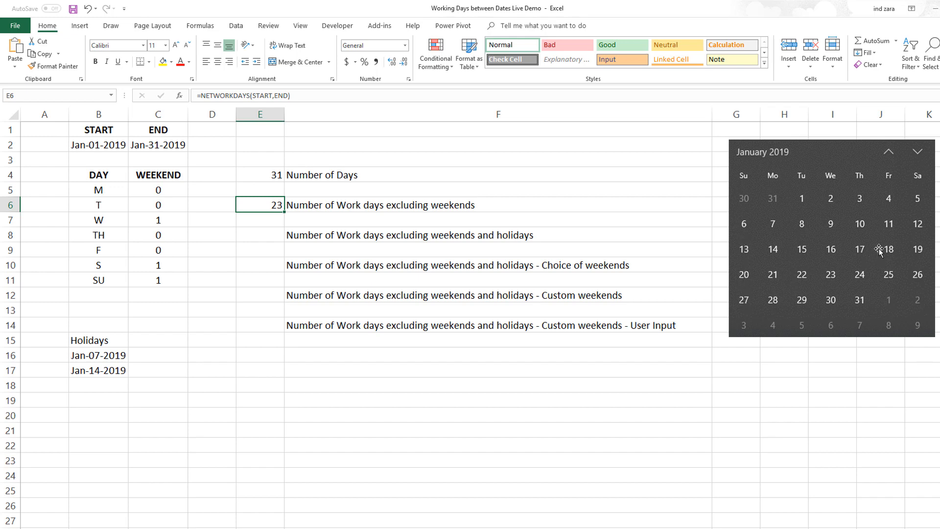
pyautogui.moveTo(273, 235)
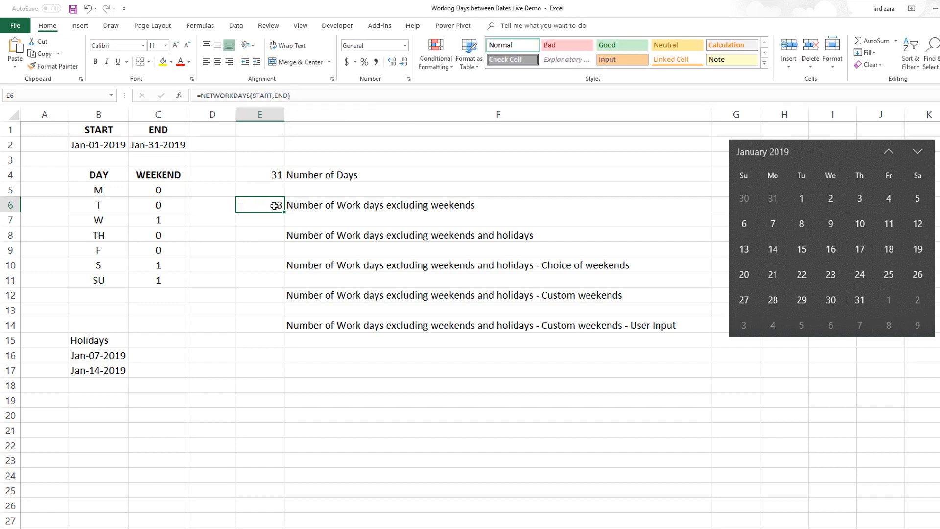
# Begin =NETWORKDAYS(START,END, in E8 for the weekends-and-holidays row
pyautogui.write('=NETWORKDAYS(')
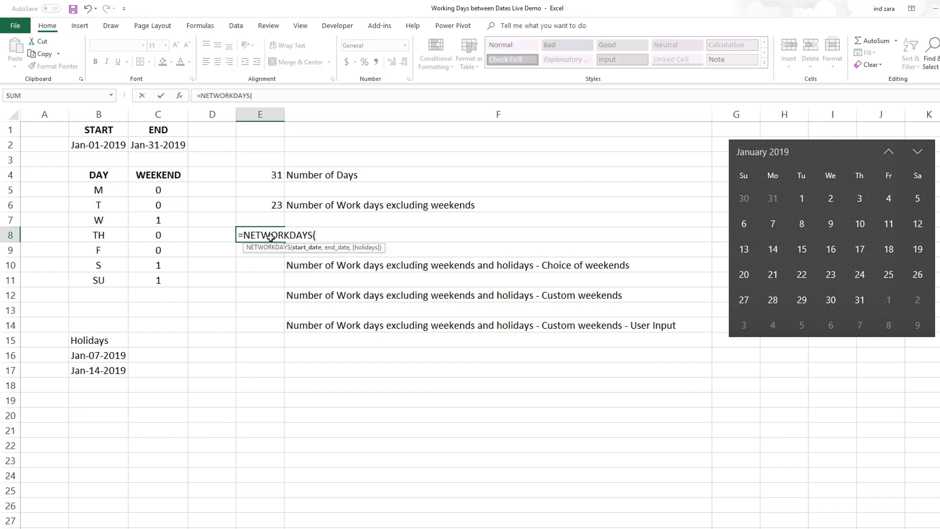
pyautogui.write('START,END')
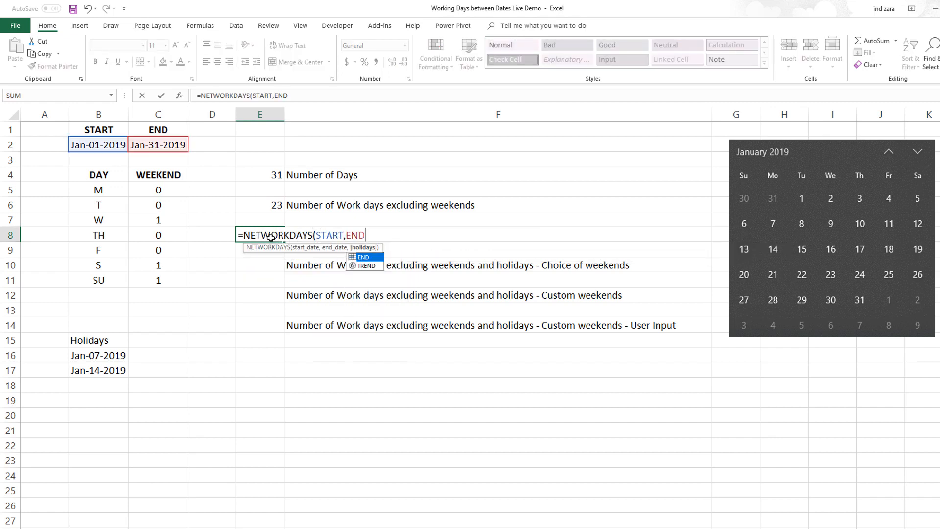
pyautogui.write(',')
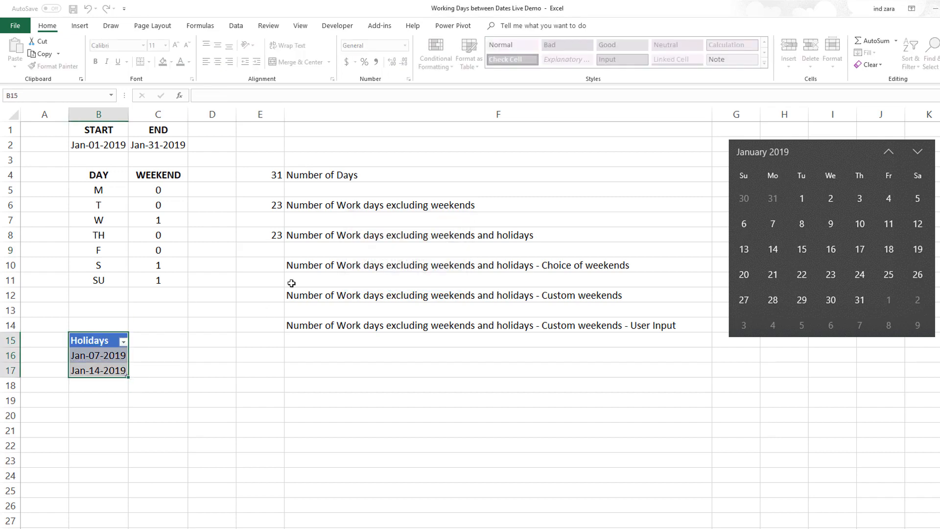
# Show the Name Manager listing START, END and Table1
pyautogui.click(98, 354)
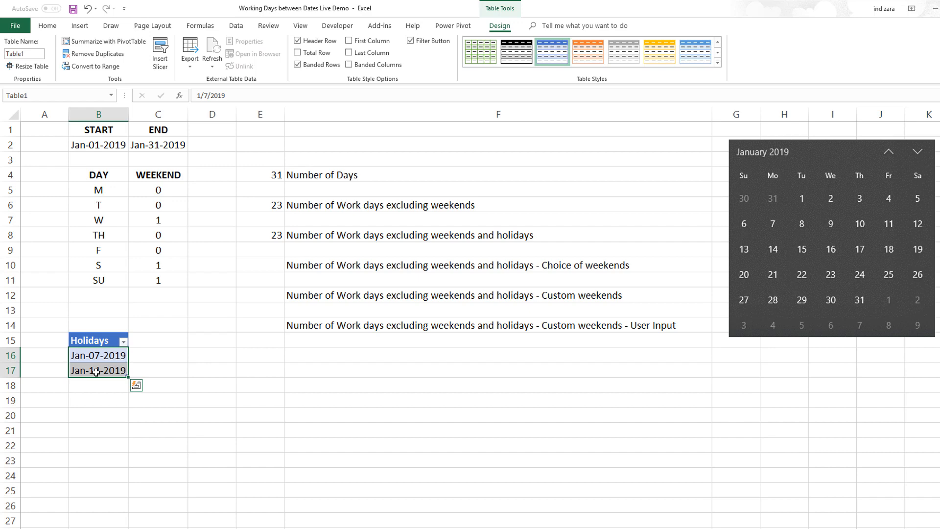
pyautogui.click(136, 385)
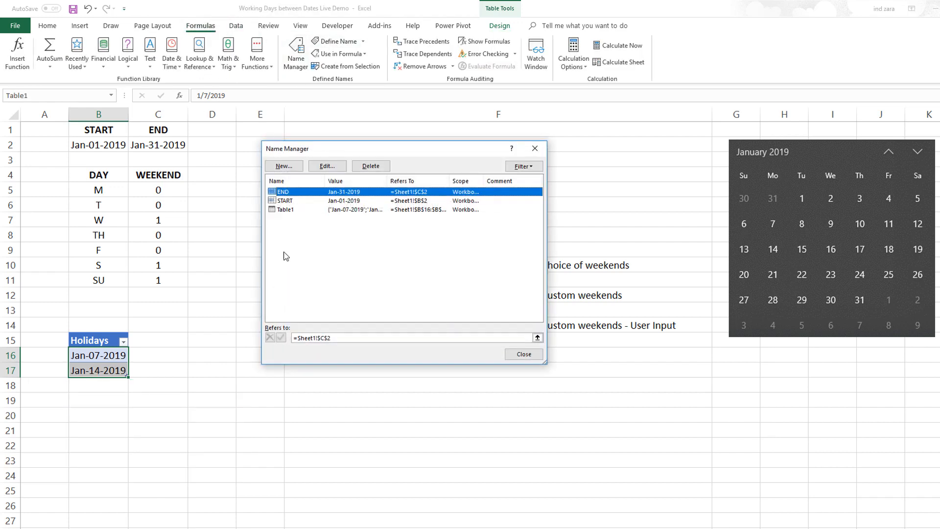
# Define the name Hols referring to Table1[Holidays] and close Name Manager
pyautogui.click(283, 167)
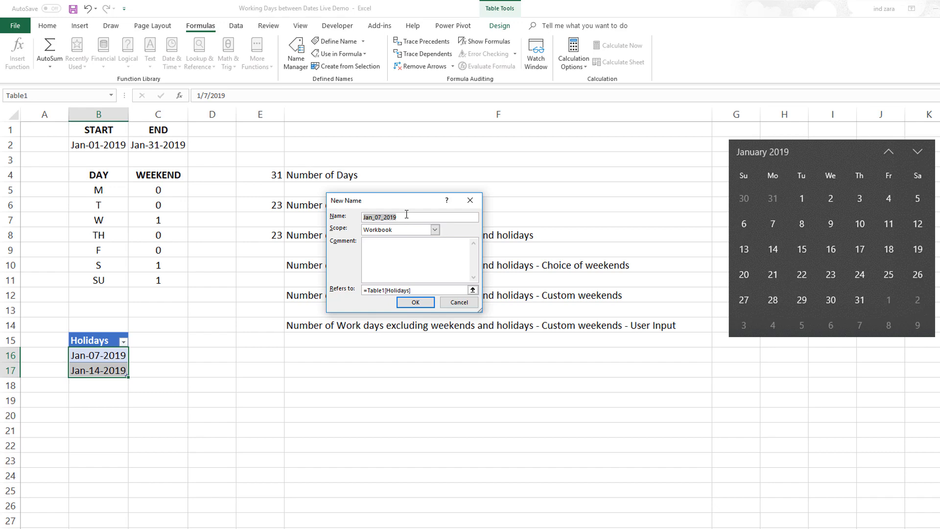
pyautogui.write('Hols')
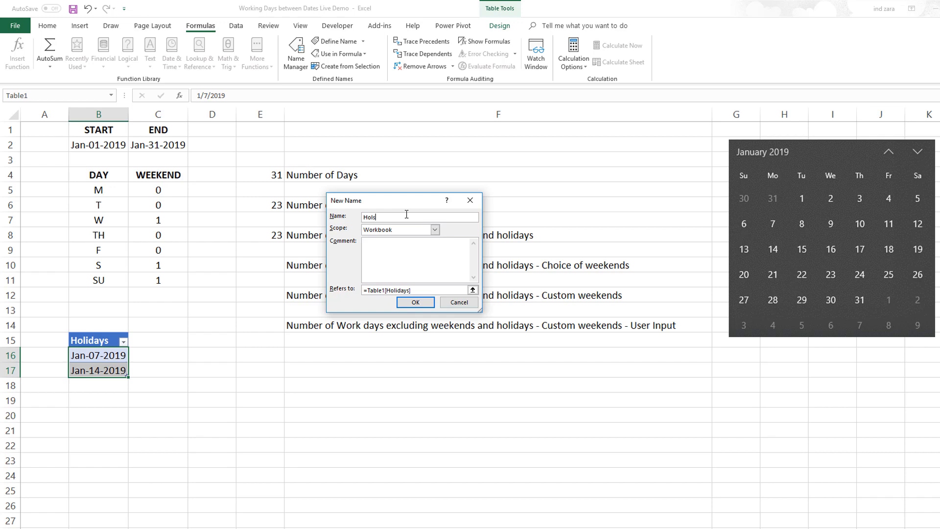
pyautogui.click(414, 301)
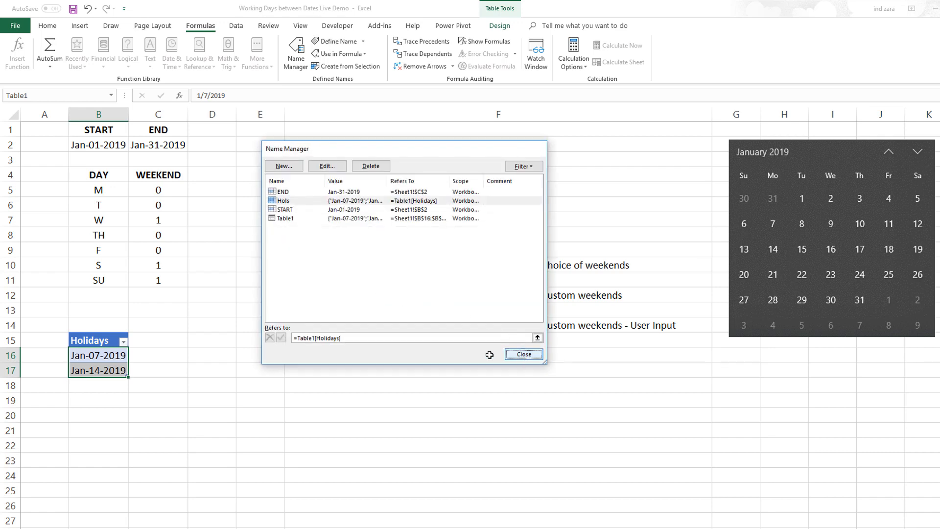
pyautogui.click(522, 354)
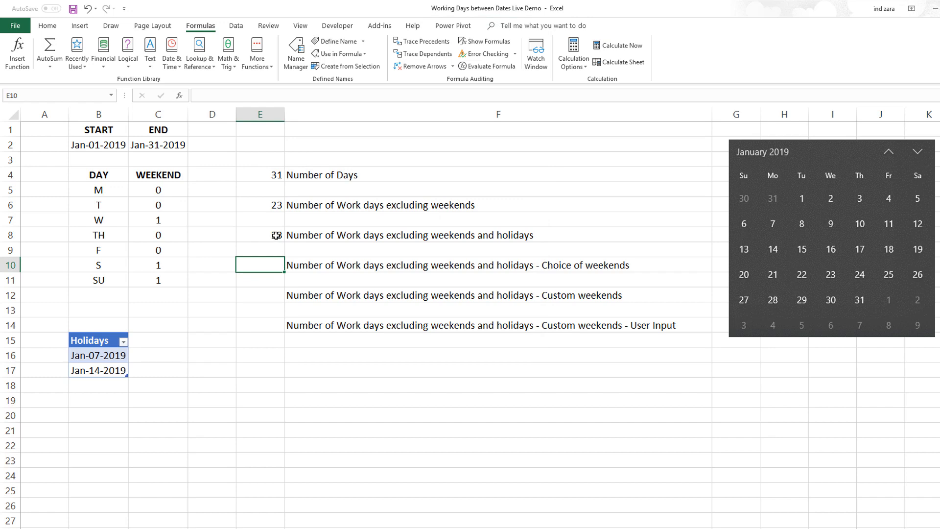
# Complete E8 as =NETWORKDAYS(START,END,Hols), giving 21
pyautogui.click(259, 234)
pyautogui.write('=NETWORKDAYS(START,END,')
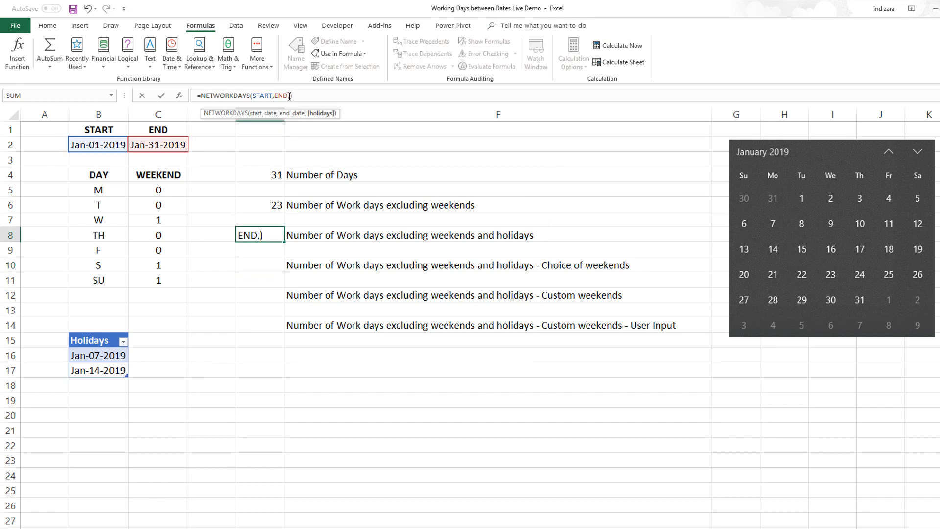
pyautogui.write('Hols')
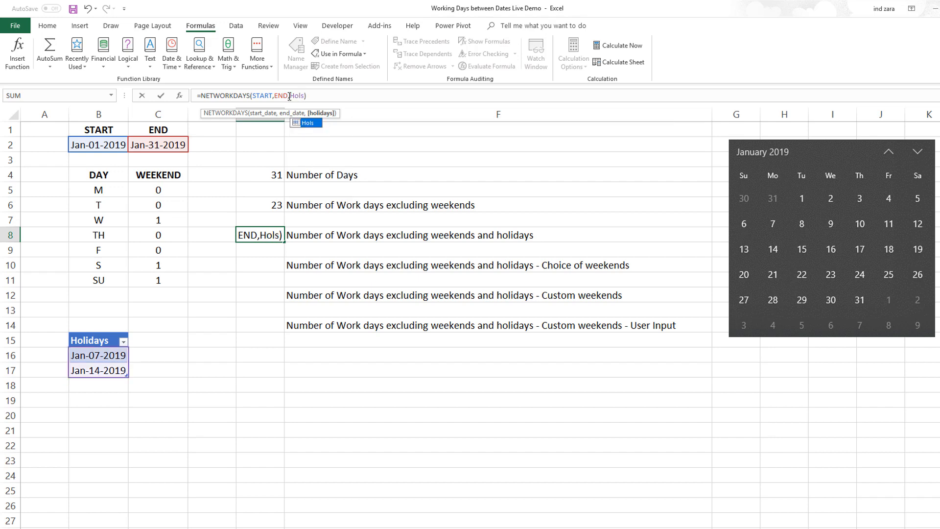
pyautogui.press('enter')
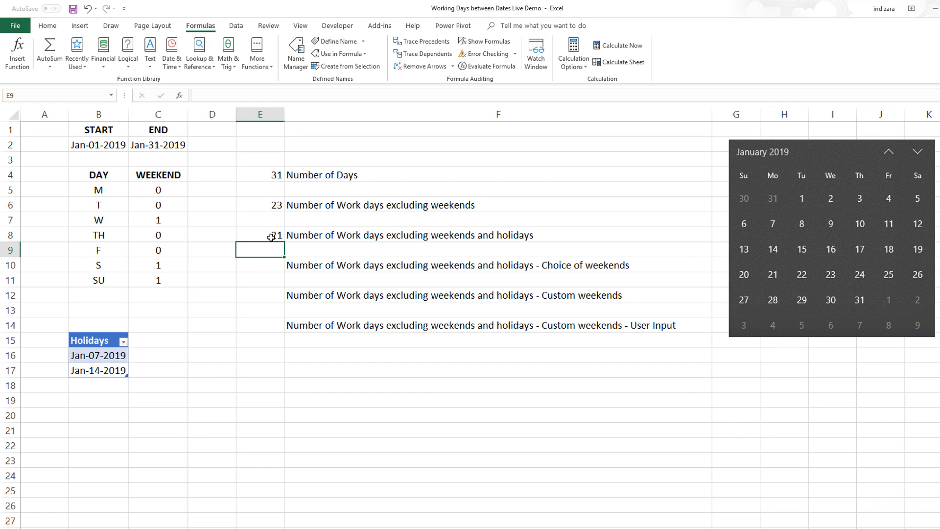
pyautogui.click(260, 234)
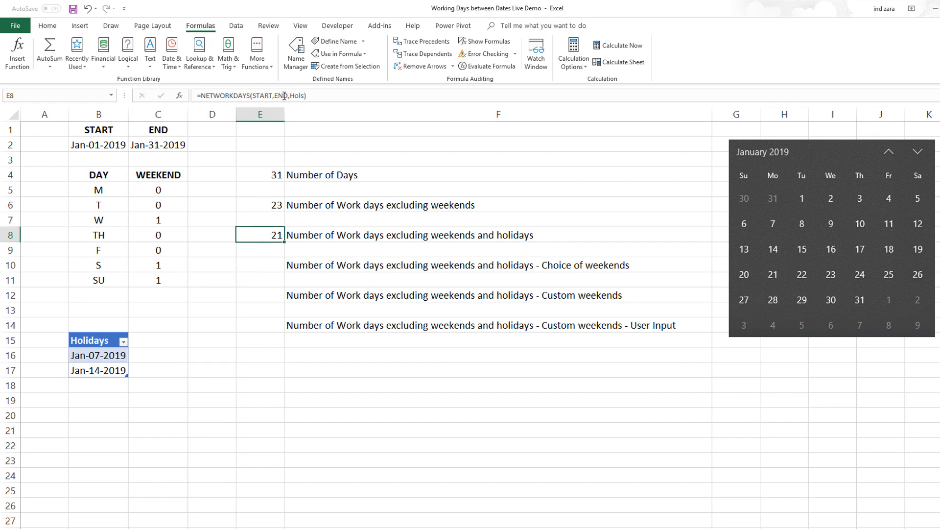
pyautogui.moveTo(103, 422)
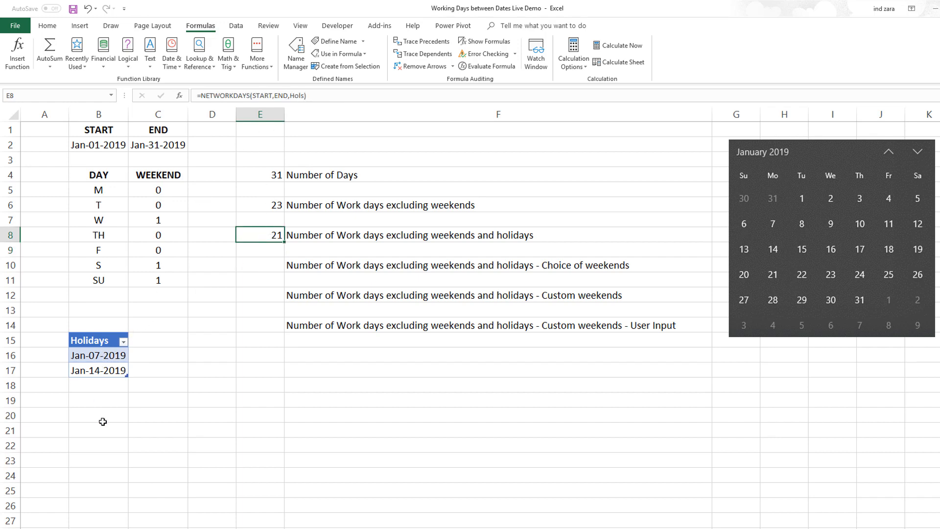
pyautogui.moveTo(119, 383)
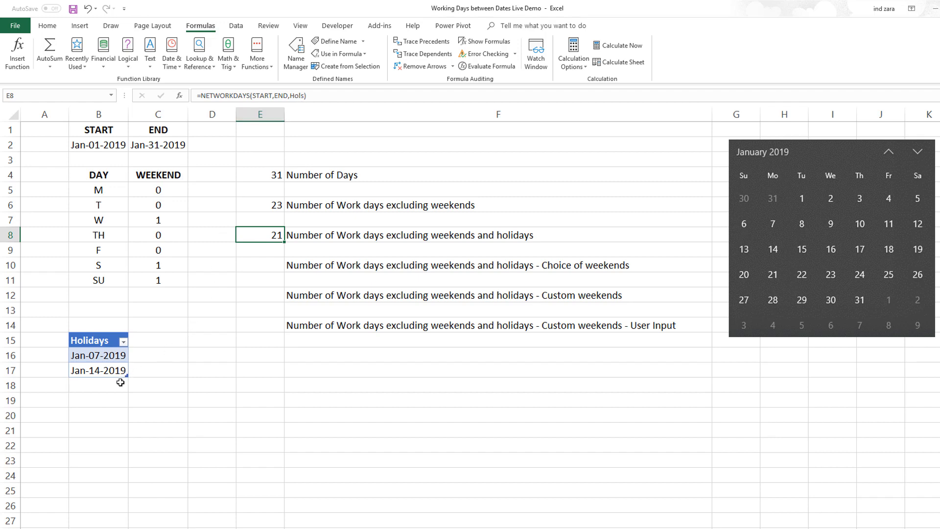
# Test by adding a 1/17 holiday to the table, then remove it
pyautogui.click(98, 385)
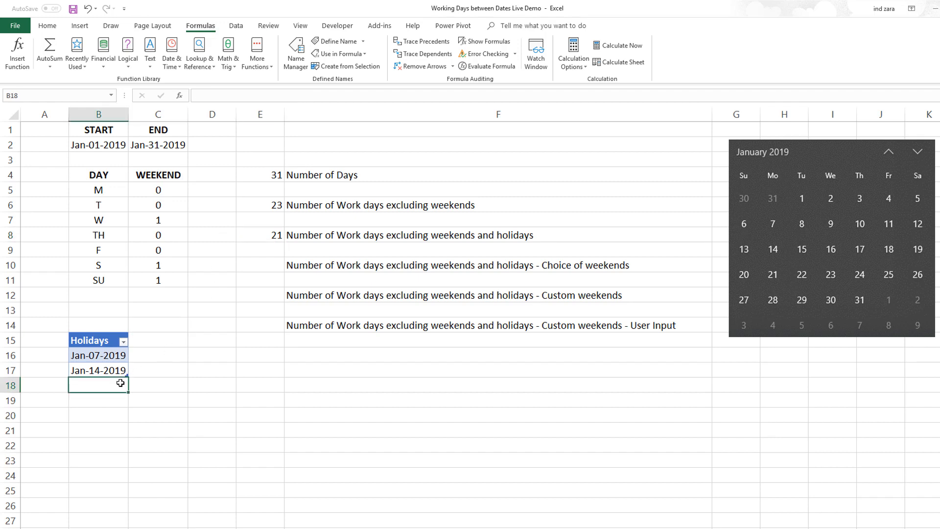
pyautogui.write('1/17')
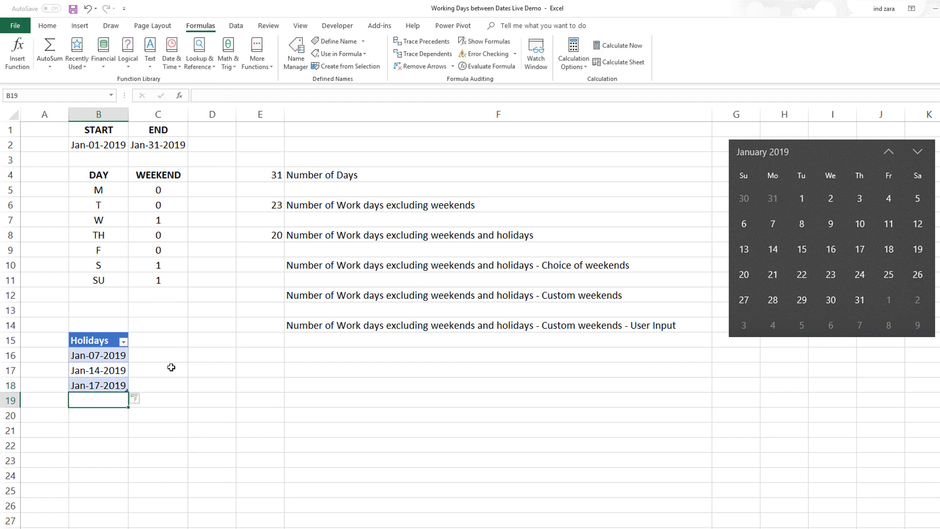
pyautogui.click(260, 234)
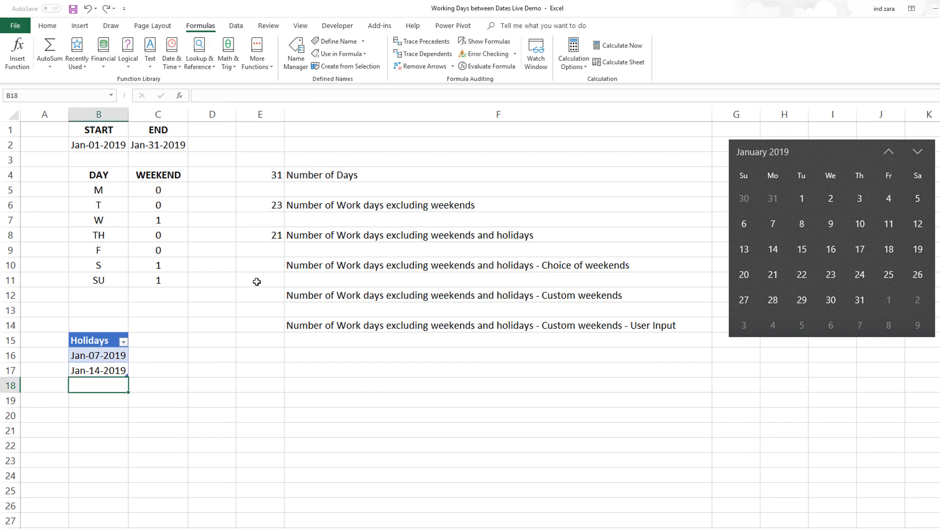
pyautogui.moveTo(353, 265)
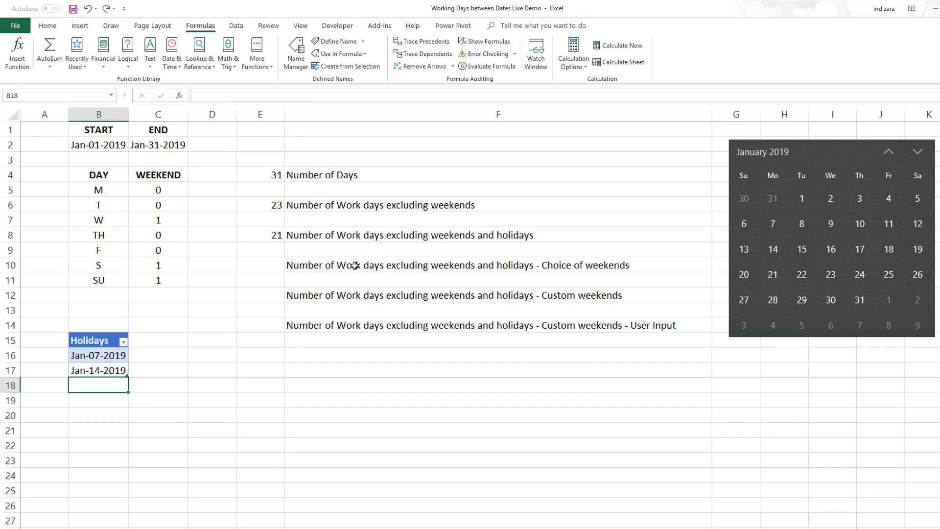
pyautogui.moveTo(307, 266)
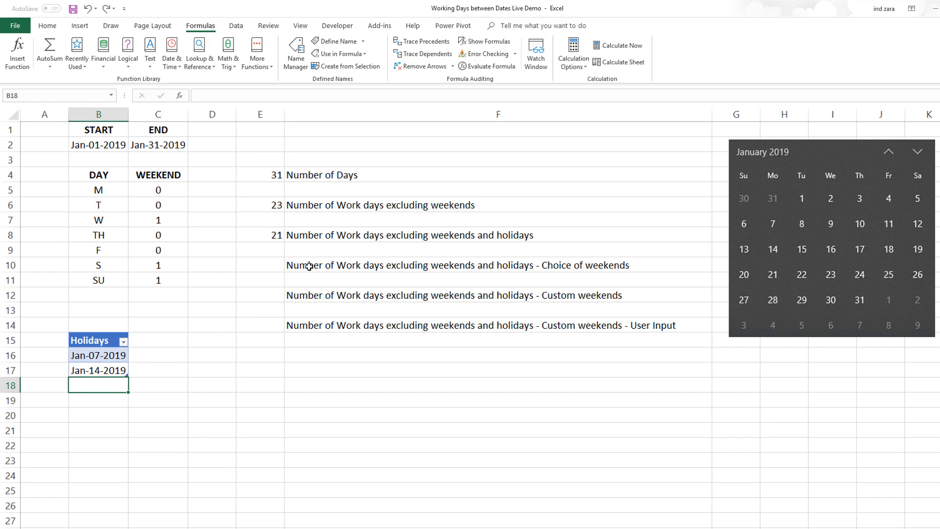
# Enter =NETWORKDAYS.INTL(START,END,11,Hols) in E10 for Sunday-only weekends, giving 25
pyautogui.click(260, 235)
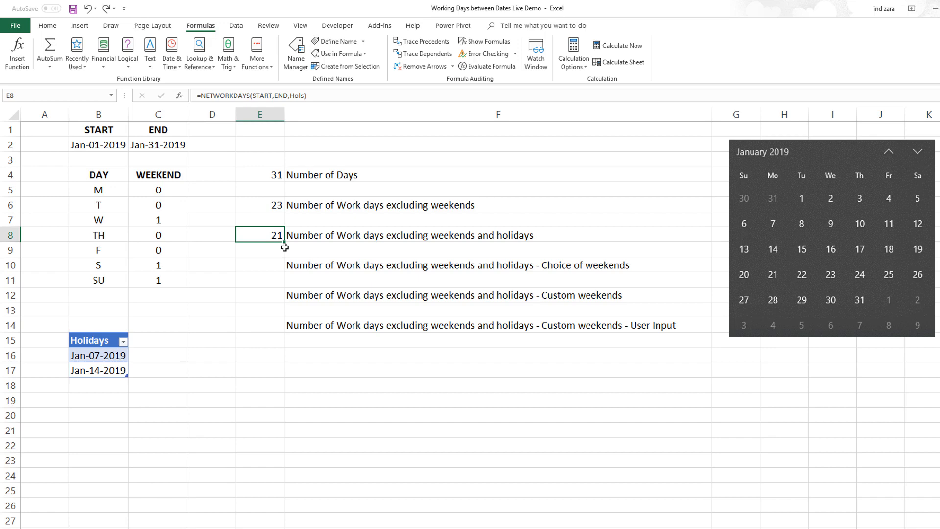
pyautogui.click(259, 264)
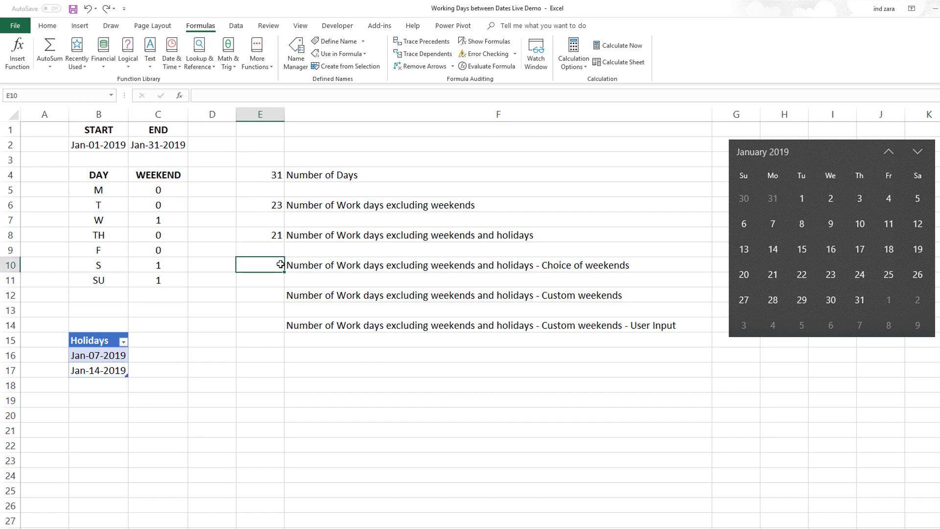
pyautogui.write('=NE')
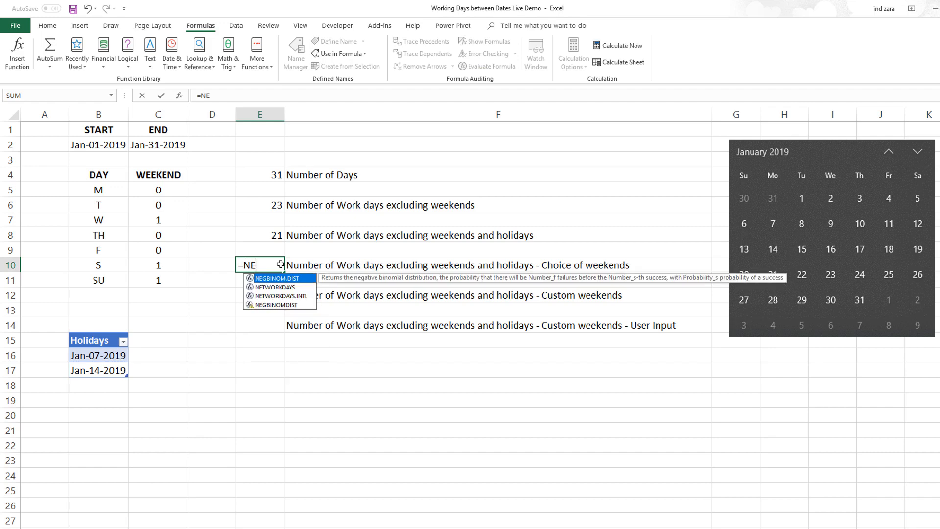
pyautogui.write('TWORKDAYS')
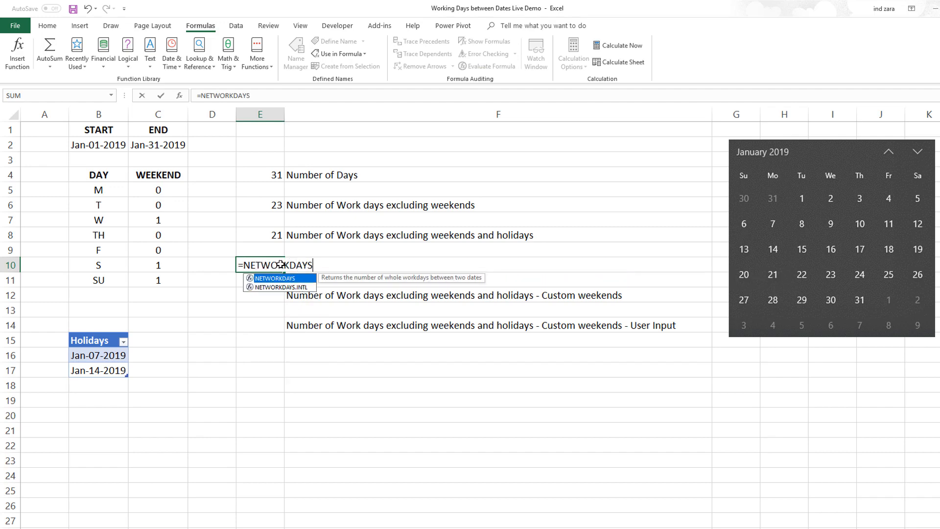
pyautogui.write('.INTL')
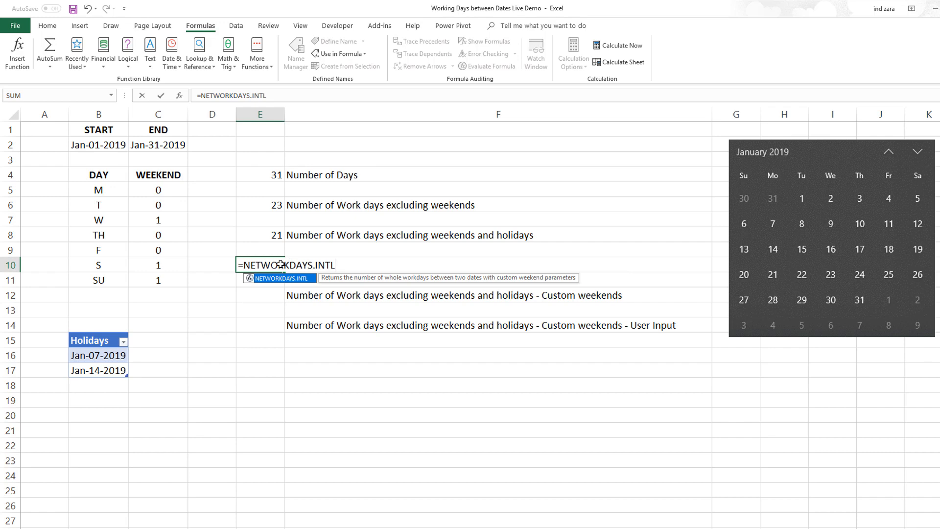
pyautogui.write('(STA')
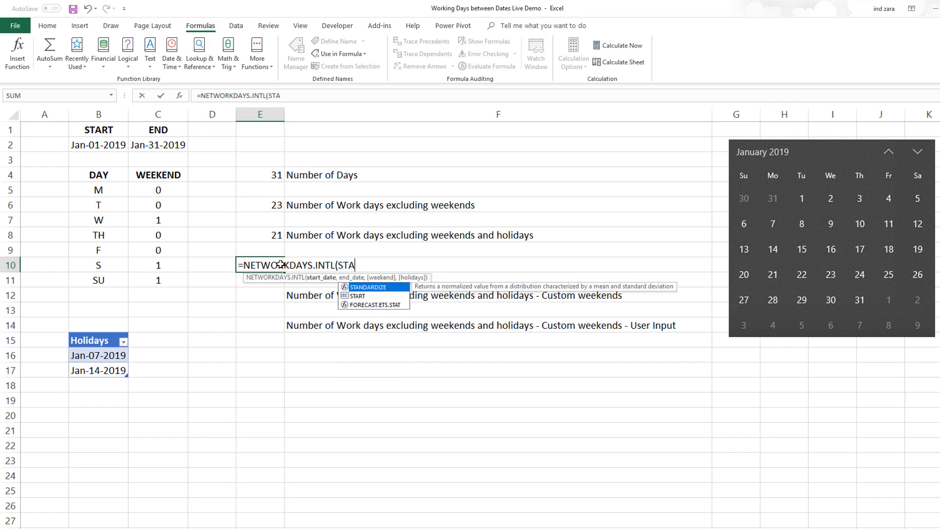
pyautogui.write('START,END,')
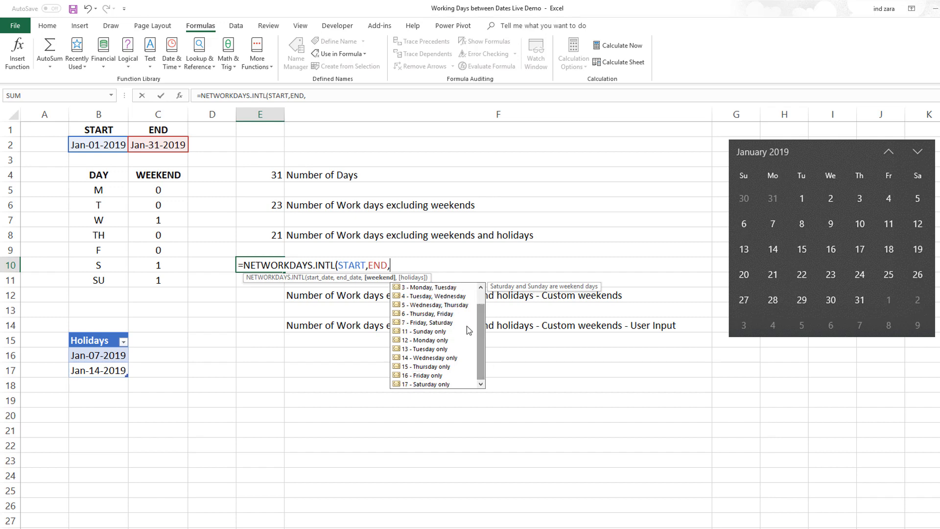
pyautogui.moveTo(430, 331)
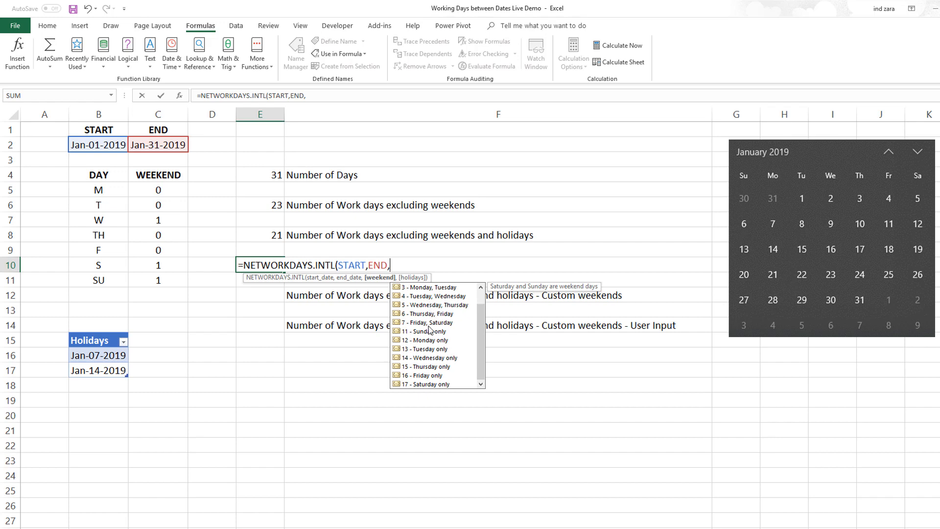
pyautogui.moveTo(437, 344)
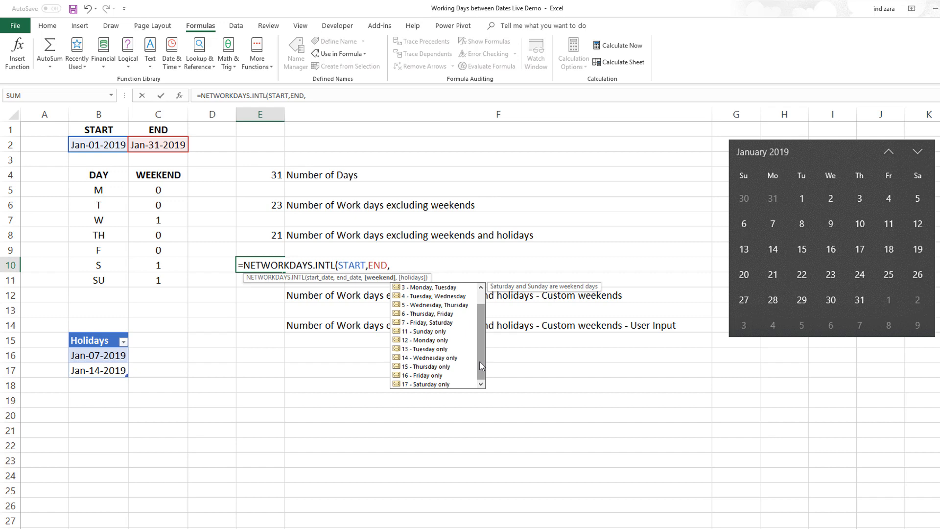
pyautogui.write('11,')
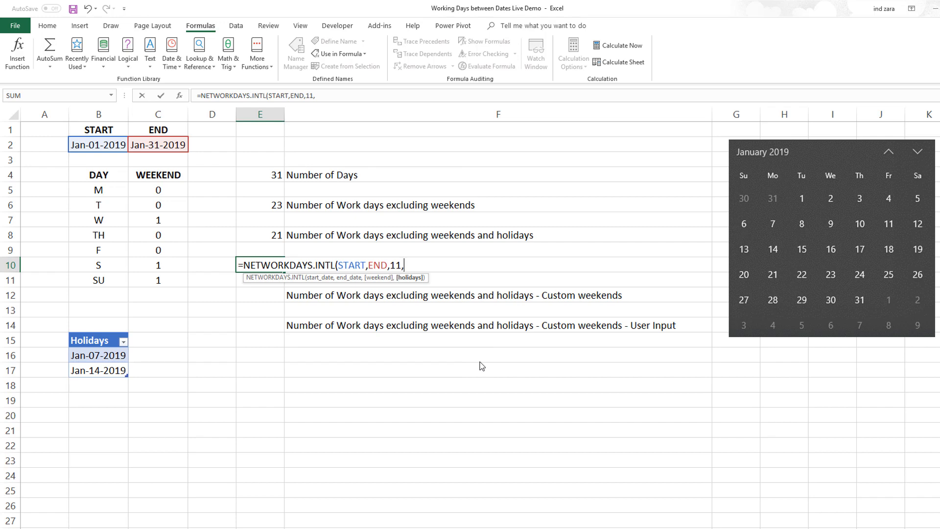
pyautogui.write('Hols')
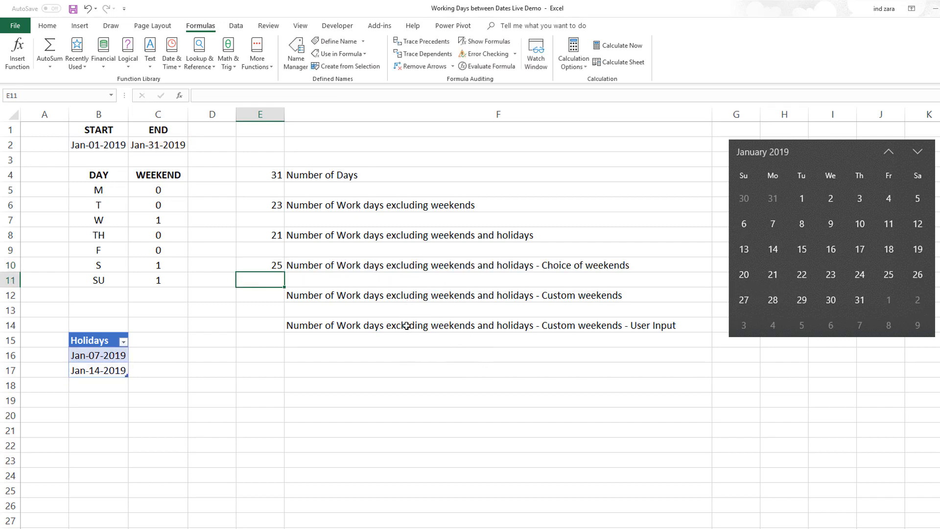
pyautogui.click(260, 266)
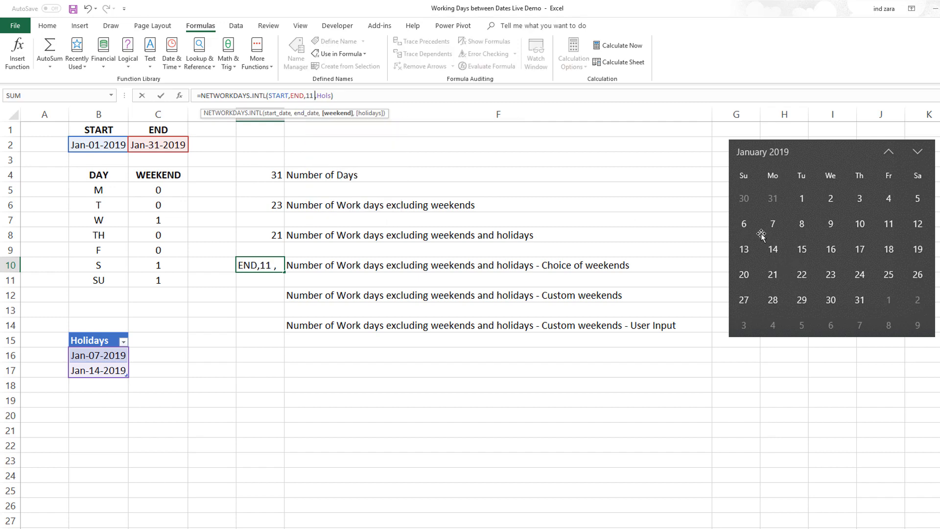
pyautogui.moveTo(413, 272)
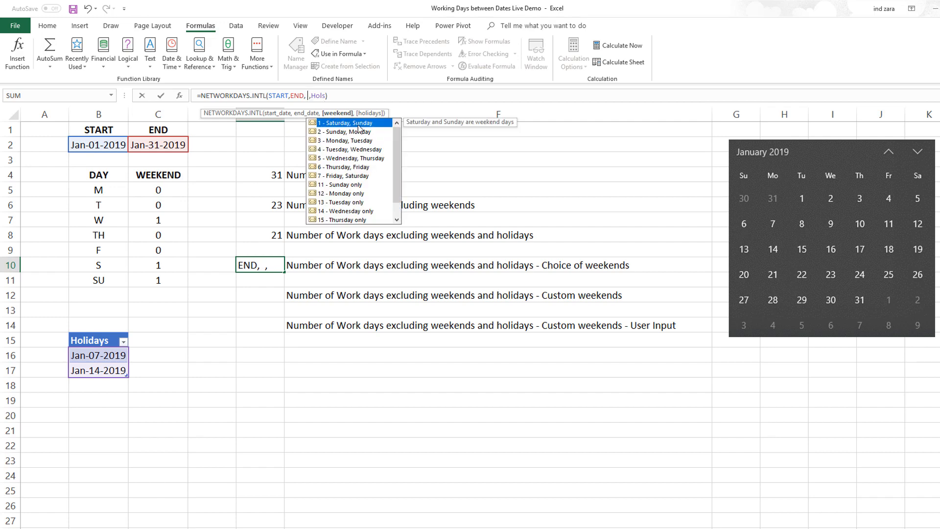
pyautogui.moveTo(375, 207)
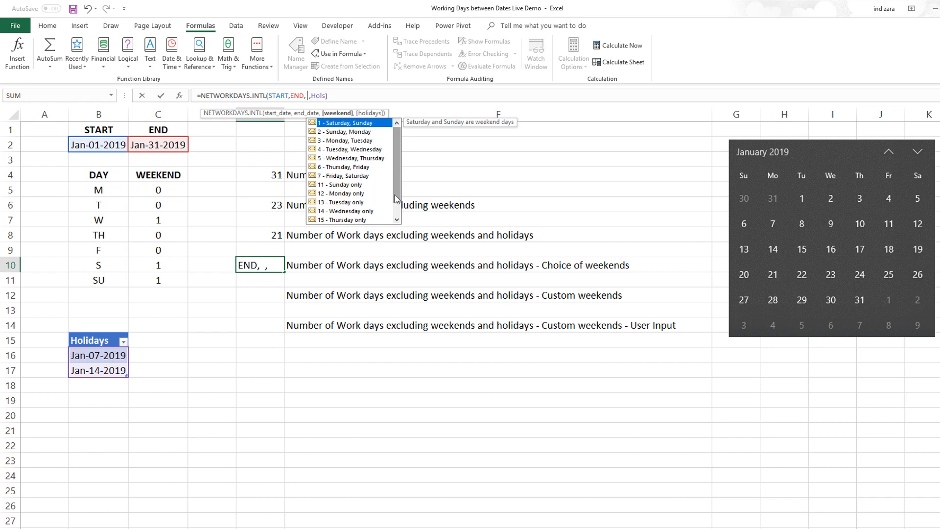
pyautogui.scroll(-3)
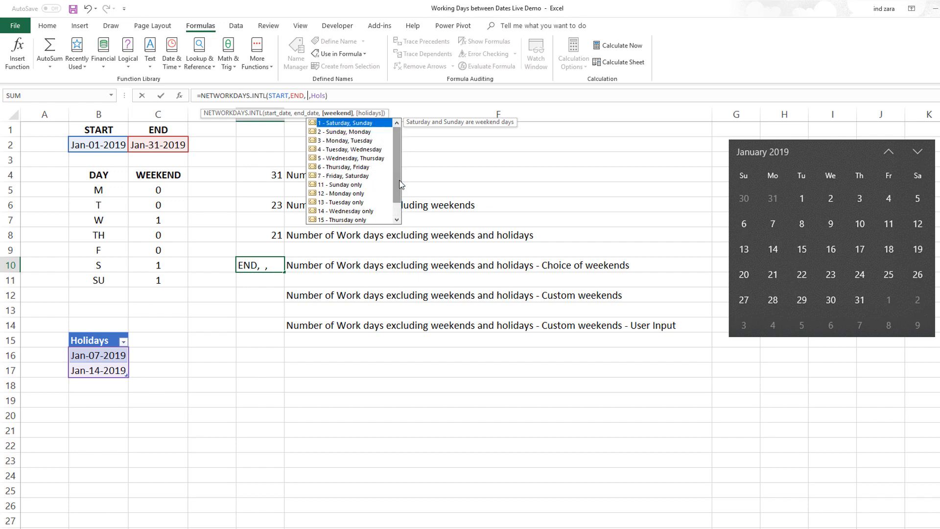
pyautogui.click(341, 184)
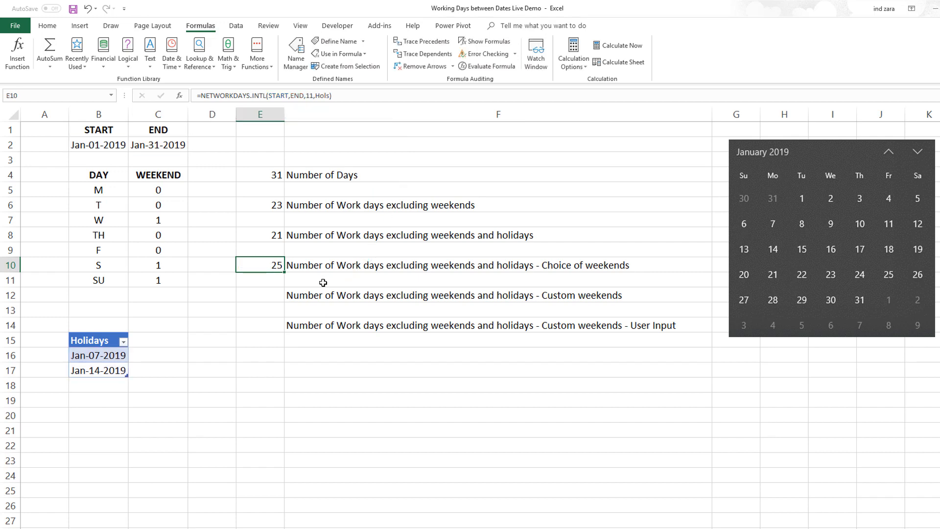
# Enter =NETWORKDAYS.INTL(START,END,"0000111",Hols) in E12 for a Friday-to-Sunday weekend
pyautogui.click(260, 295)
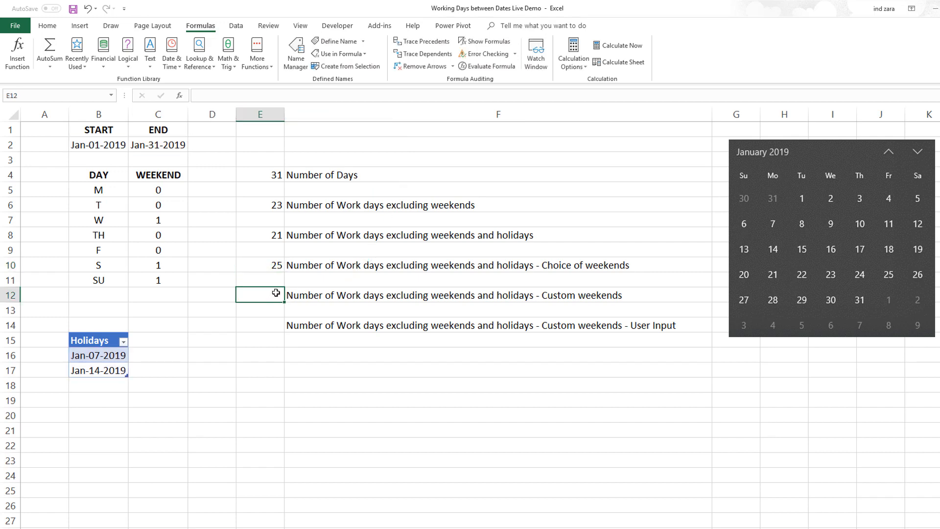
pyautogui.write('=NETWORKDAYS.INTL(START,END,')
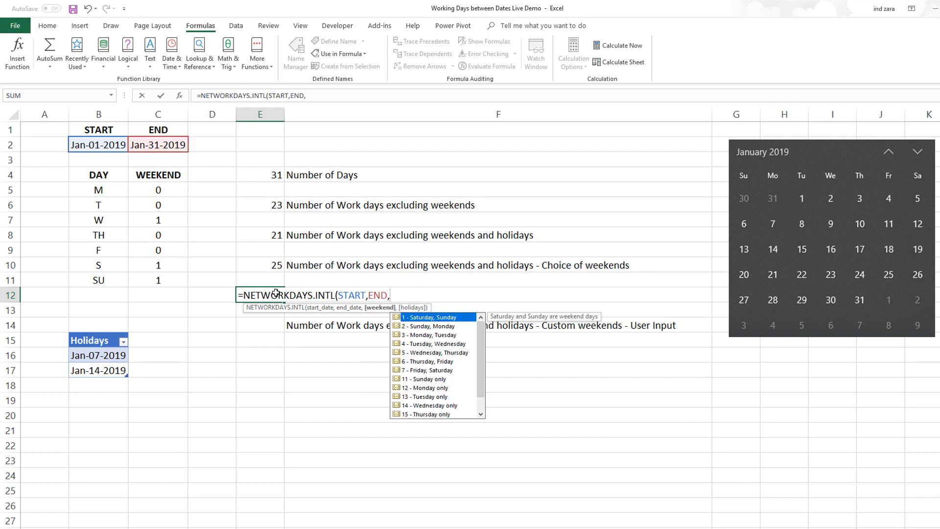
pyautogui.write('"')
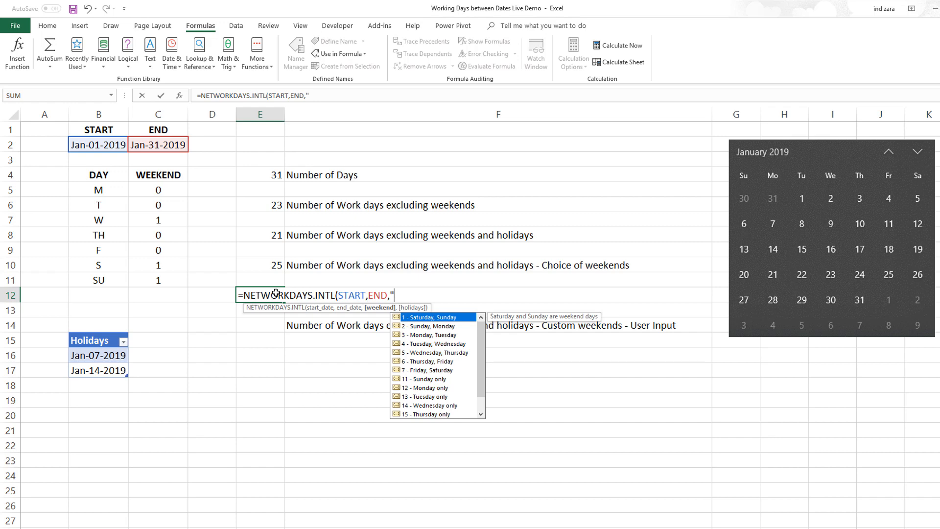
pyautogui.write('0')
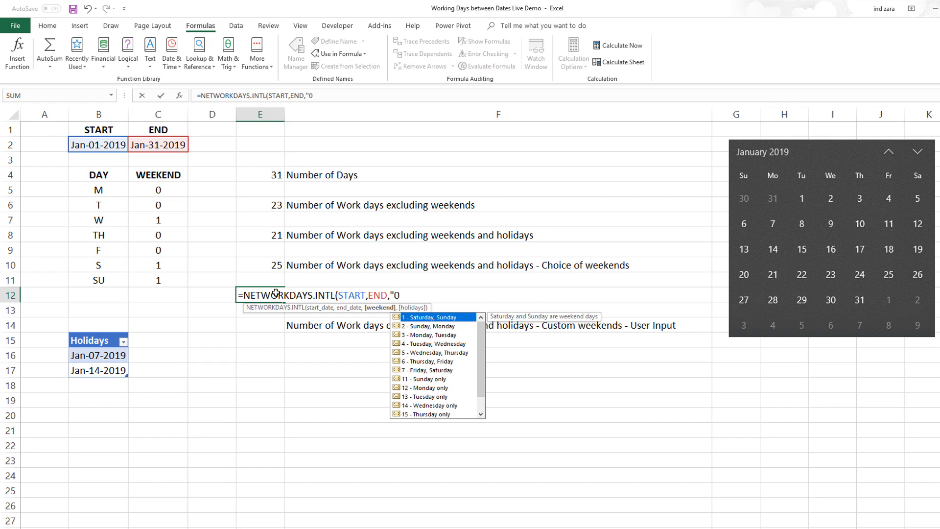
pyautogui.write('00')
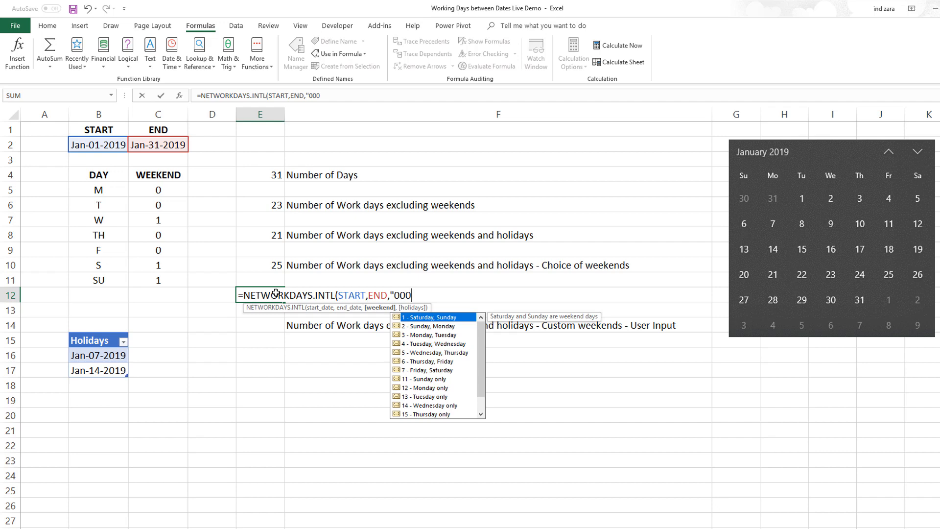
pyautogui.write('00')
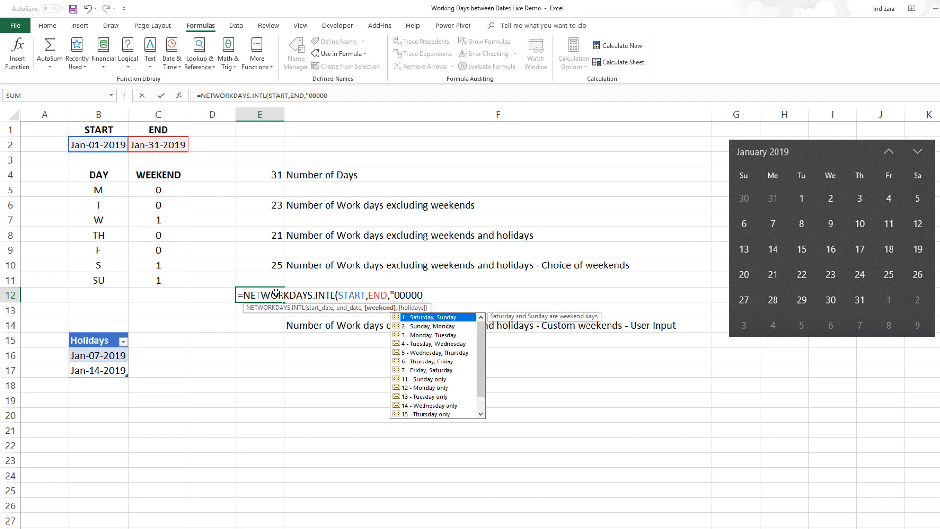
pyautogui.write('11')
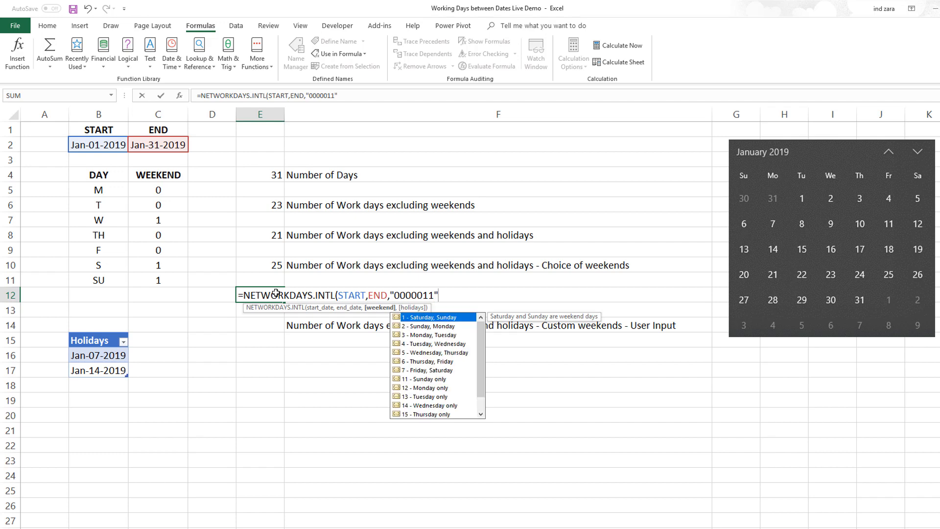
pyautogui.write(',')
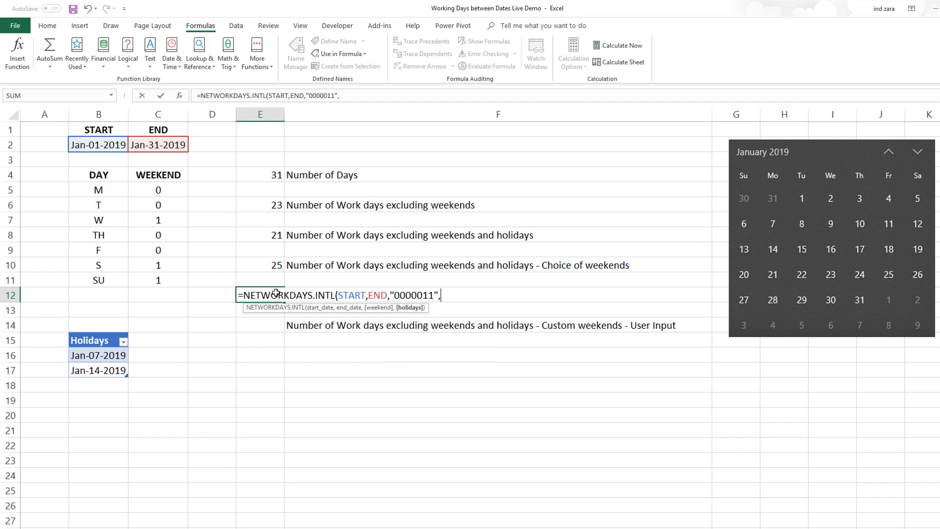
pyautogui.write('Hols)')
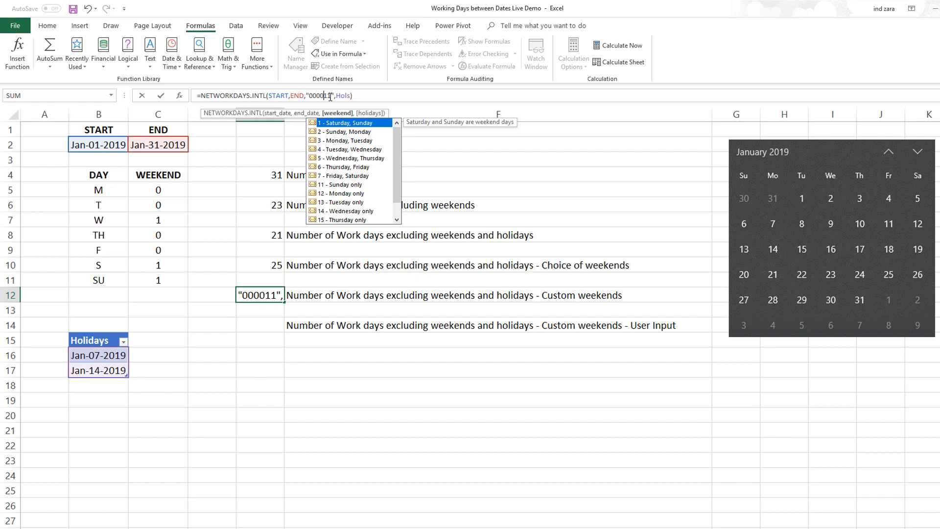
pyautogui.write('1')
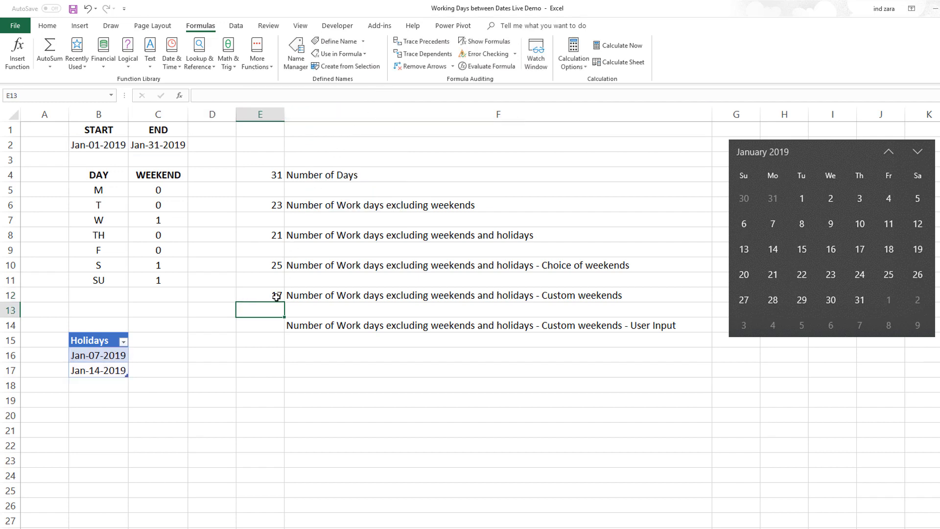
pyautogui.click(260, 295)
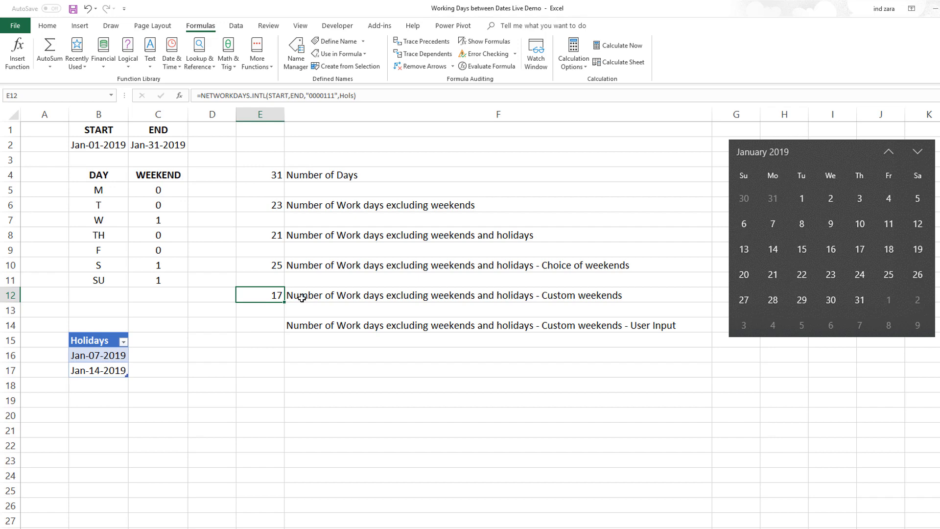
pyautogui.moveTo(293, 312)
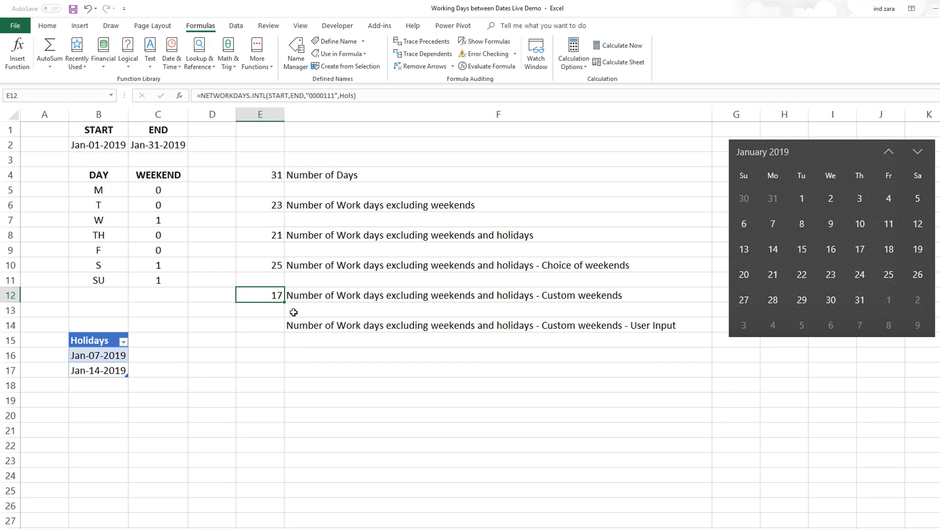
pyautogui.click(260, 326)
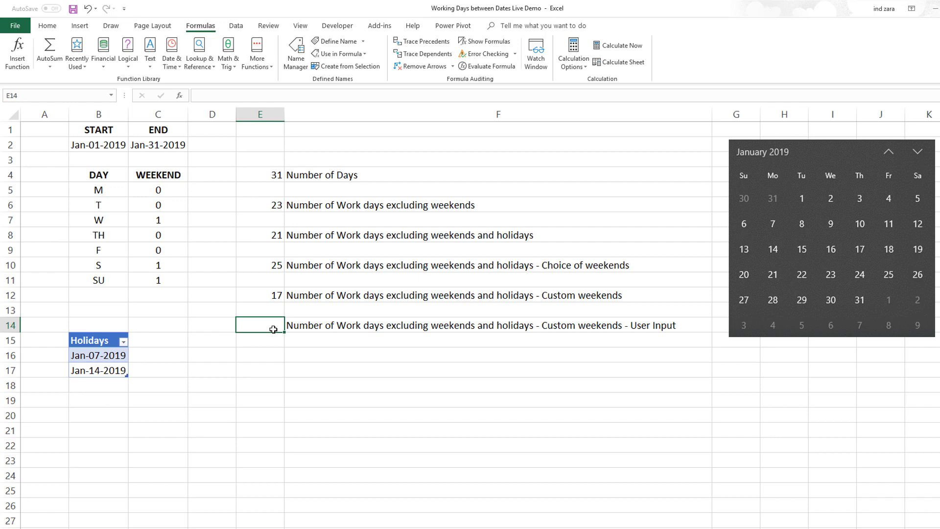
pyautogui.click(259, 295)
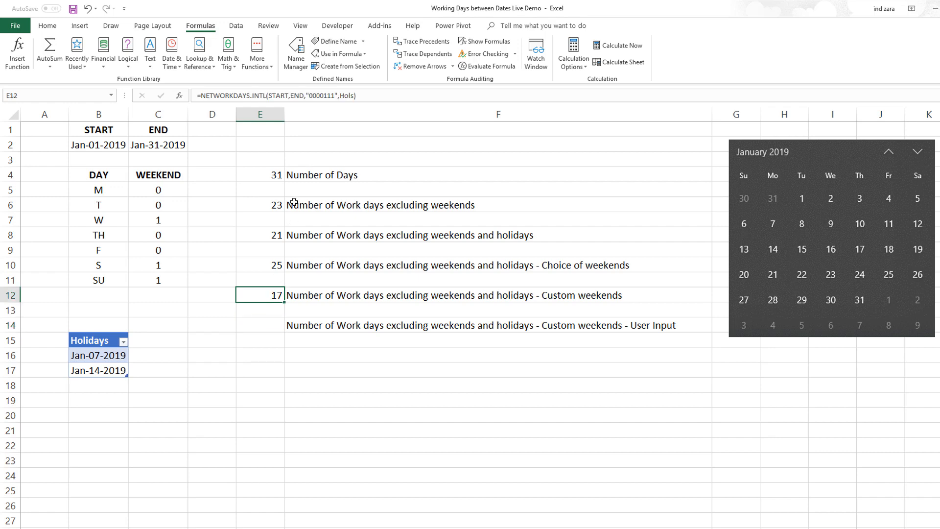
pyautogui.moveTo(331, 96)
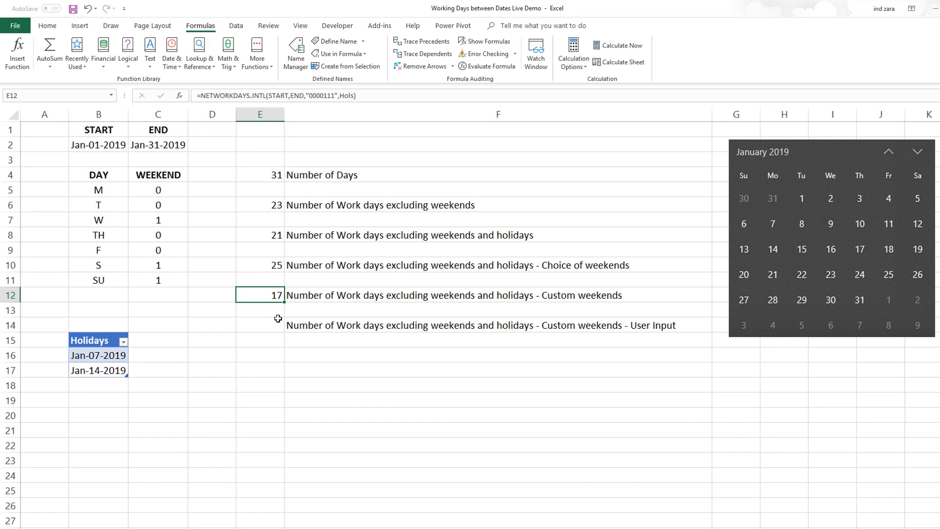
pyautogui.click(260, 326)
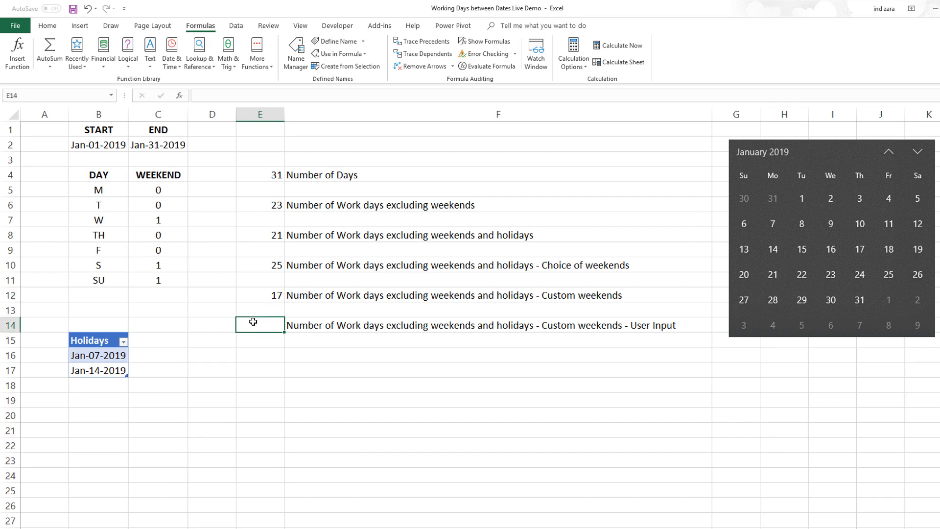
# Begin =NETWORKDAYS.INTL(START,END,CONCATENATE( in E14
pyautogui.write('=NETWORKDAYS.INTL{')
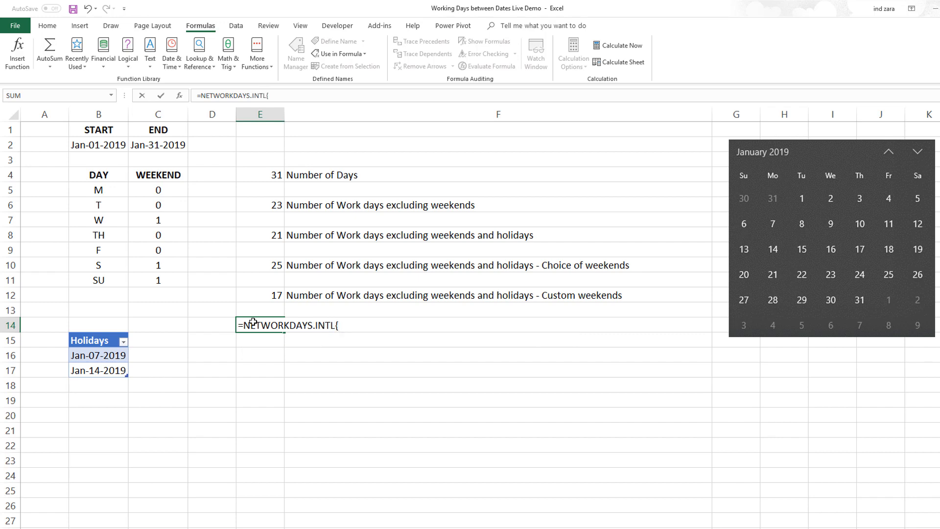
pyautogui.click(98, 145)
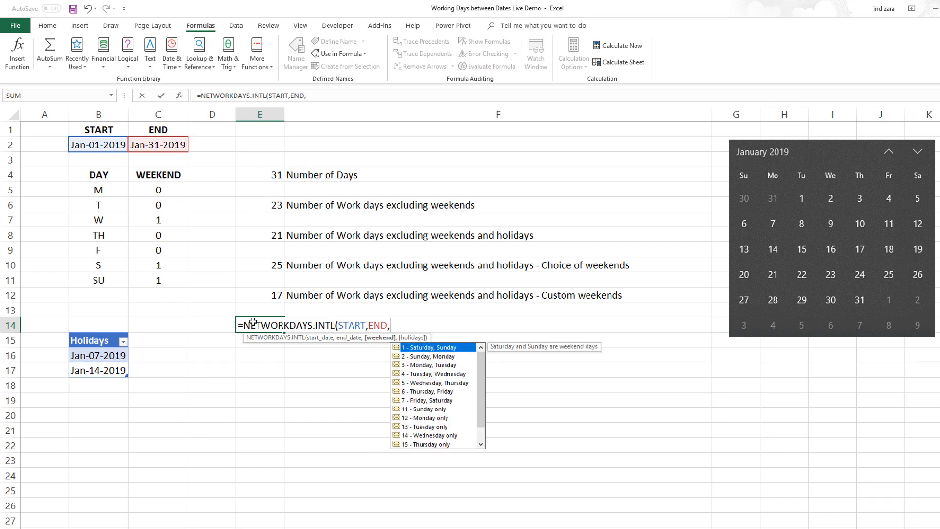
pyautogui.write('CONCATENAT')
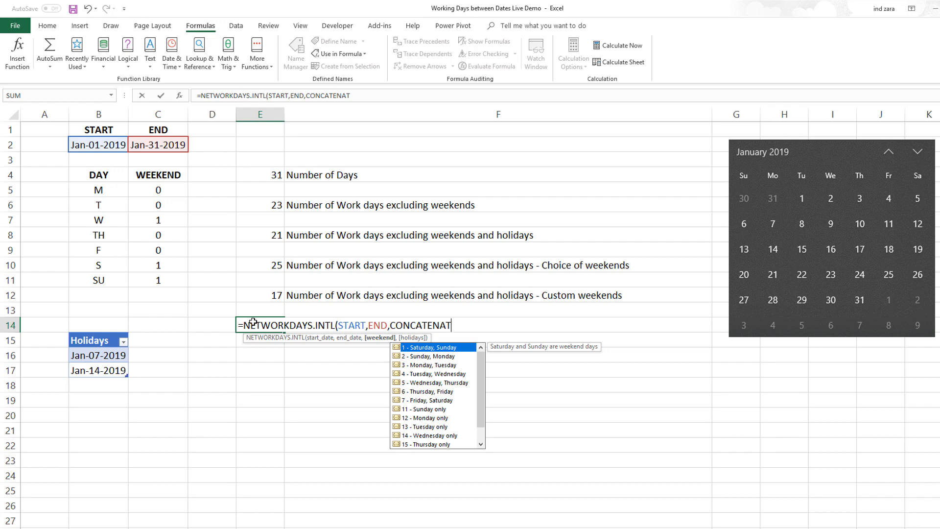
pyautogui.write('E(')
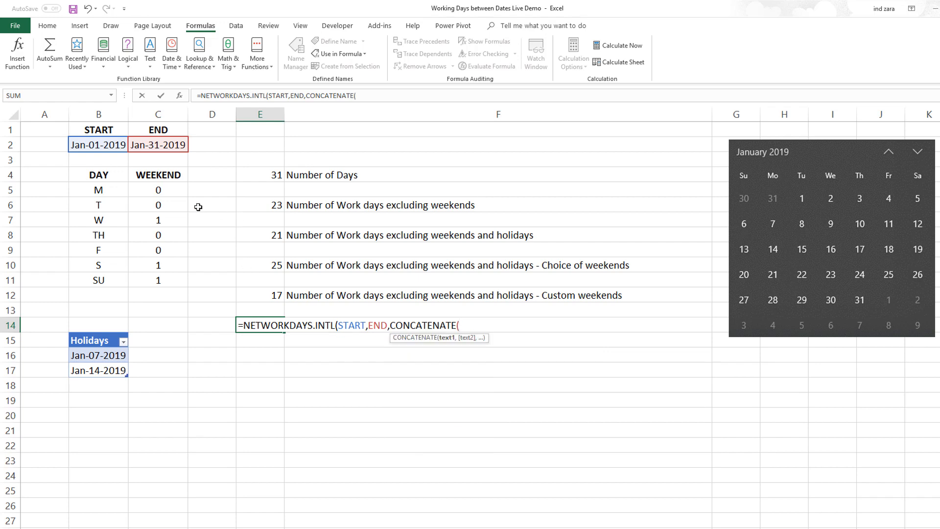
# Join the weekend flags in C5:C11, add Hols and confirm, giving 16
pyautogui.click(157, 190)
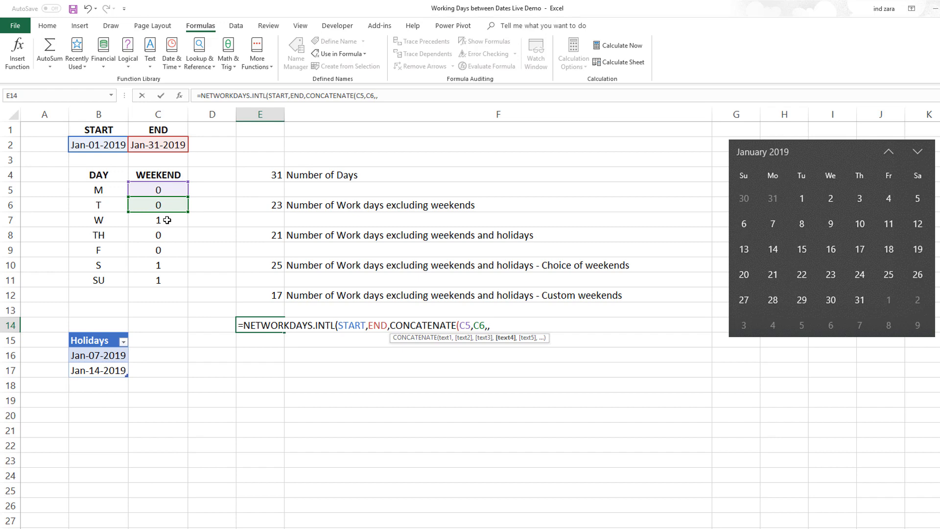
pyautogui.click(157, 220)
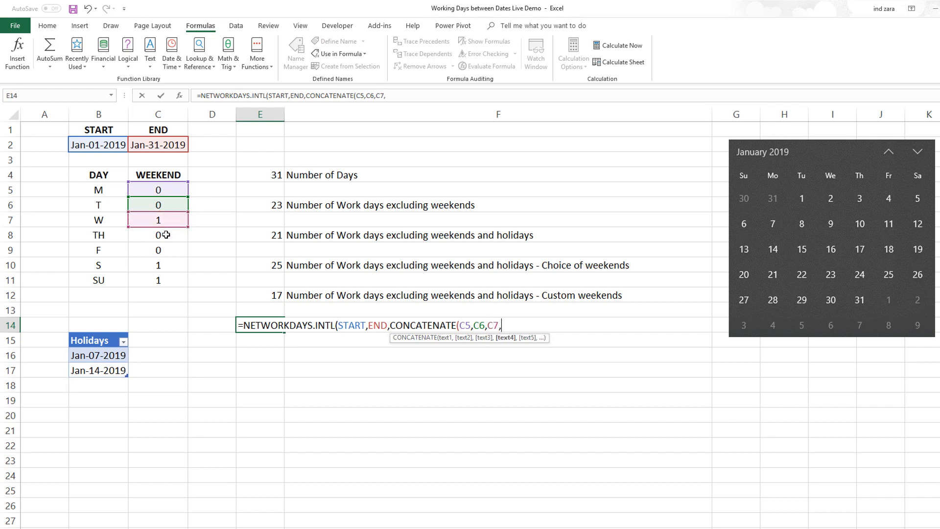
pyautogui.click(158, 234)
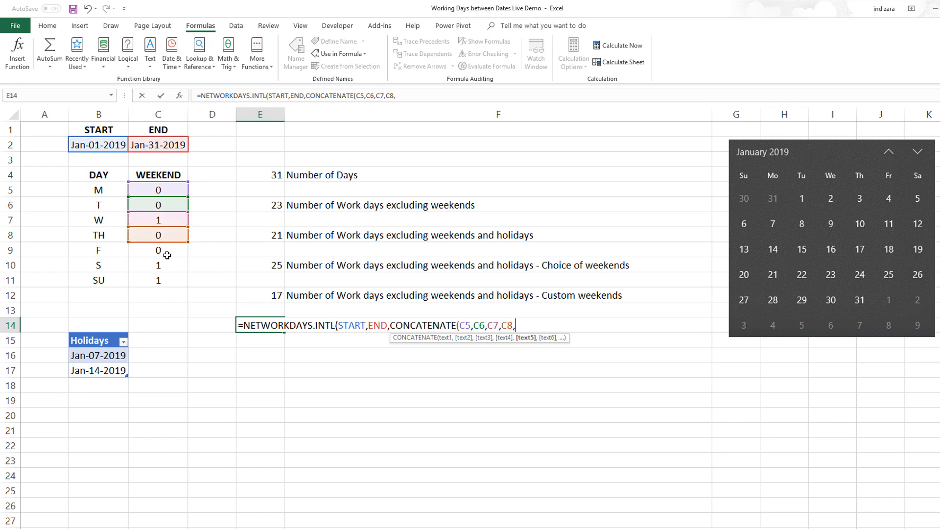
pyautogui.click(157, 250)
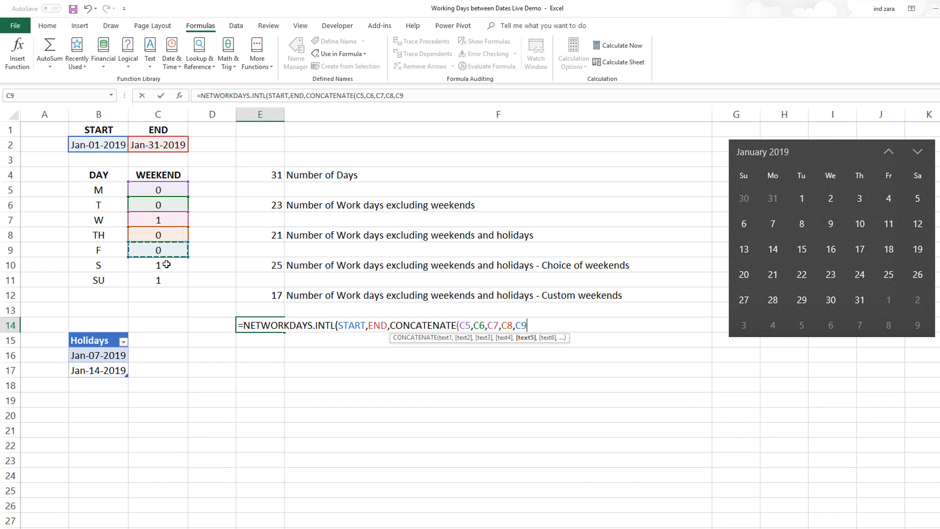
pyautogui.click(158, 279)
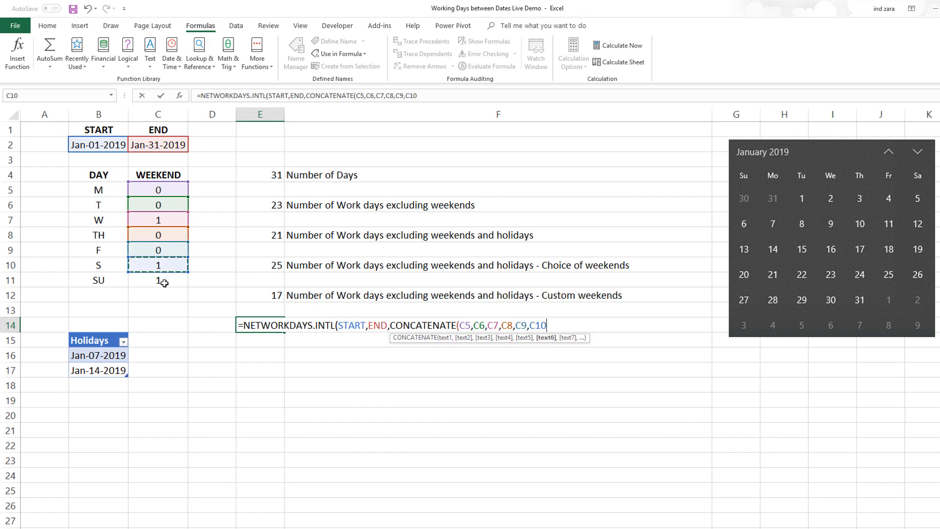
pyautogui.click(158, 279)
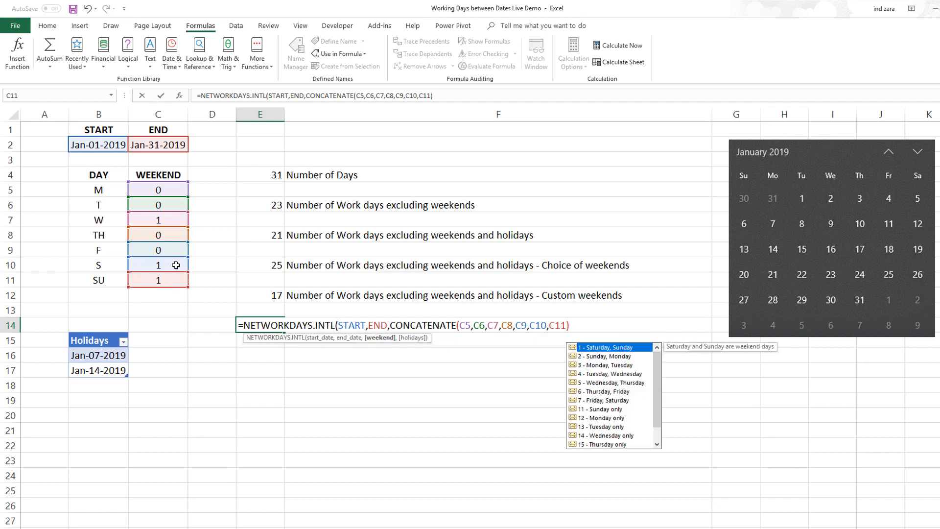
pyautogui.write(',Hols)')
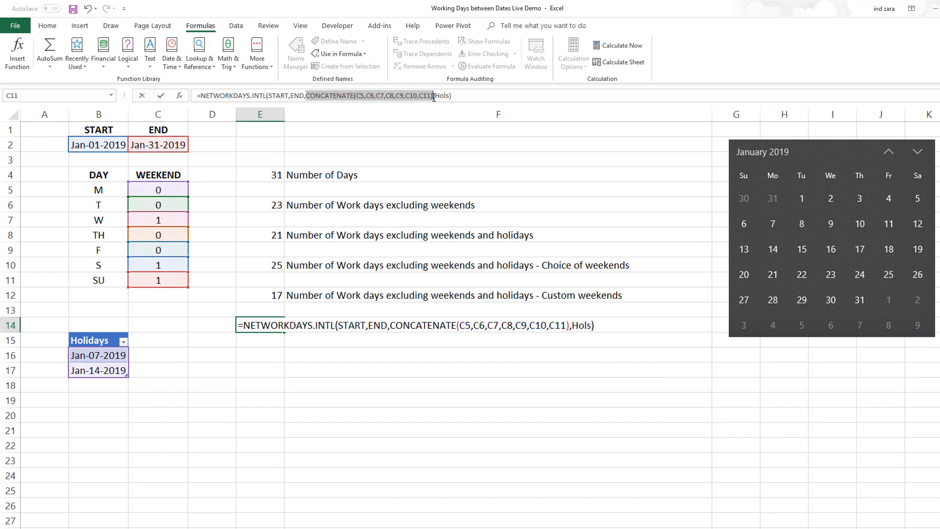
pyautogui.press('enter')
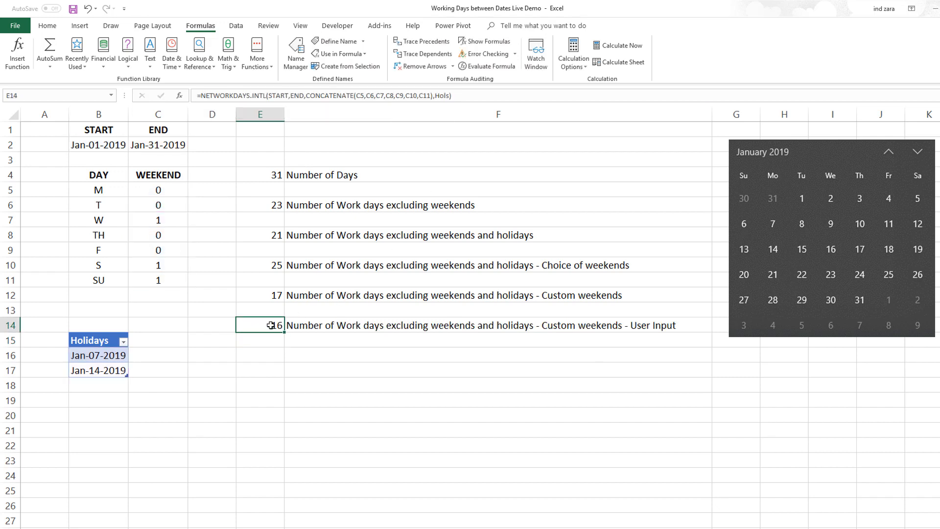
# Set Wednesday's weekend flag in C7 to 0 so the user-input result becomes 21
pyautogui.click(158, 219)
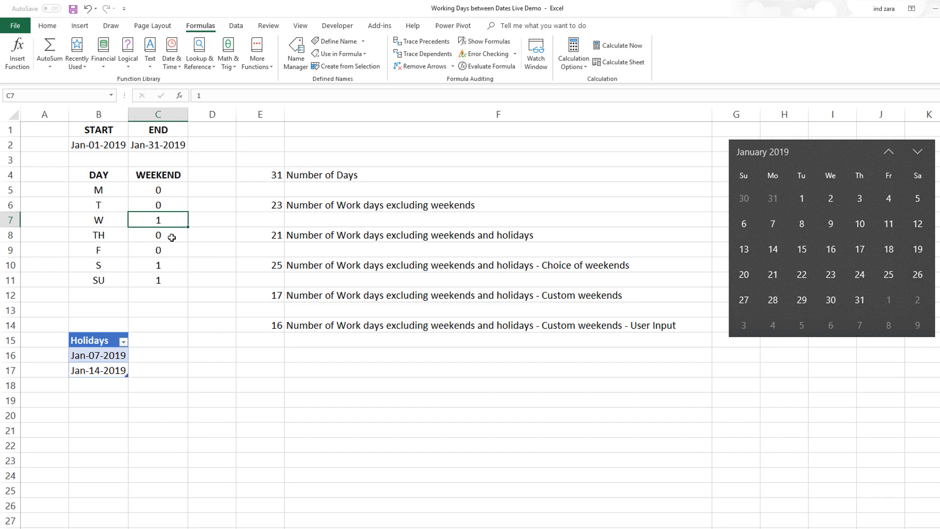
pyautogui.moveTo(166, 266)
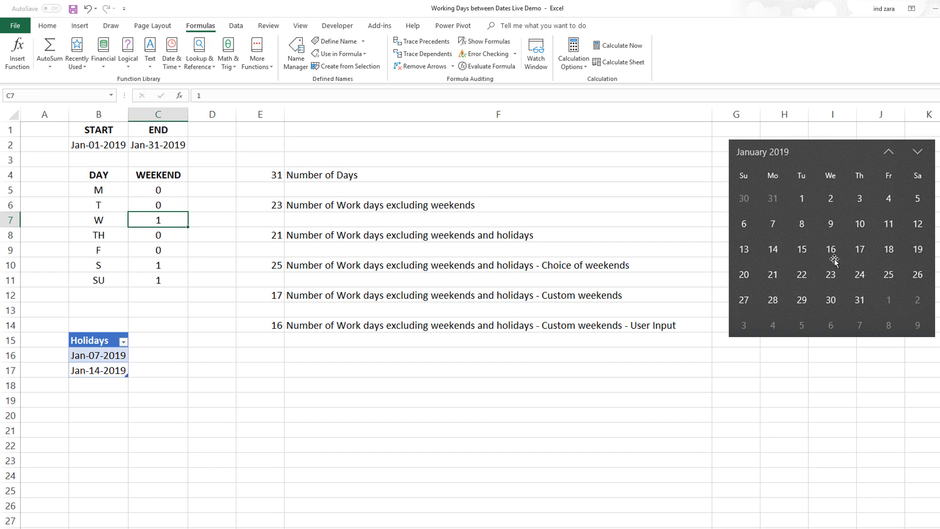
pyautogui.click(259, 325)
pyautogui.write('0')
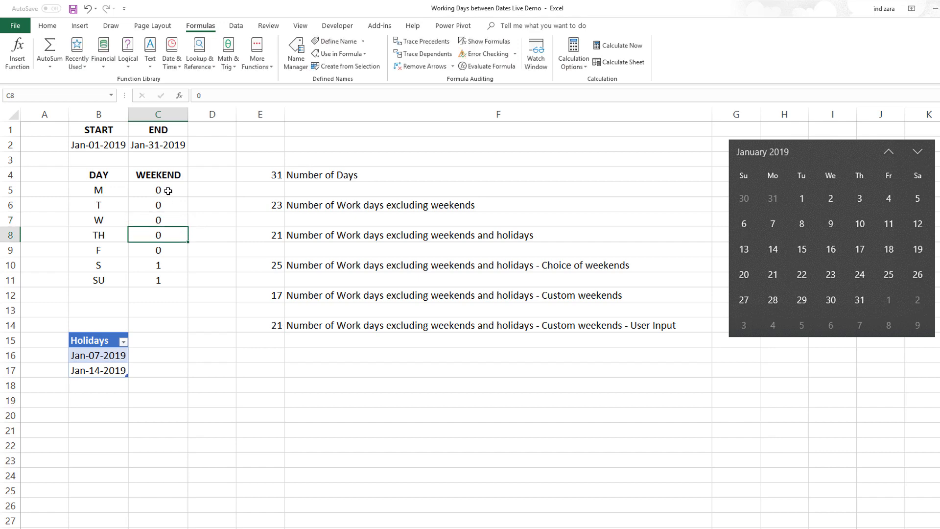
pyautogui.moveTo(154, 231)
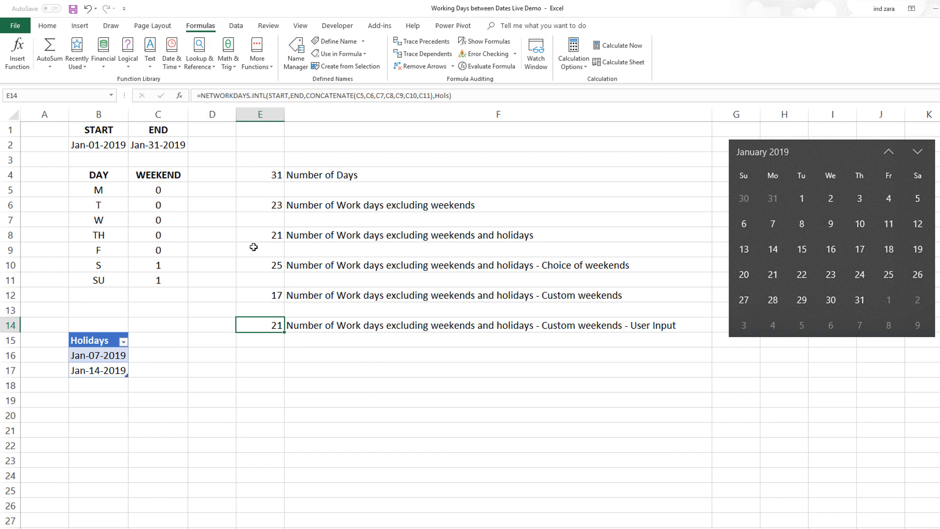
pyautogui.moveTo(146, 301)
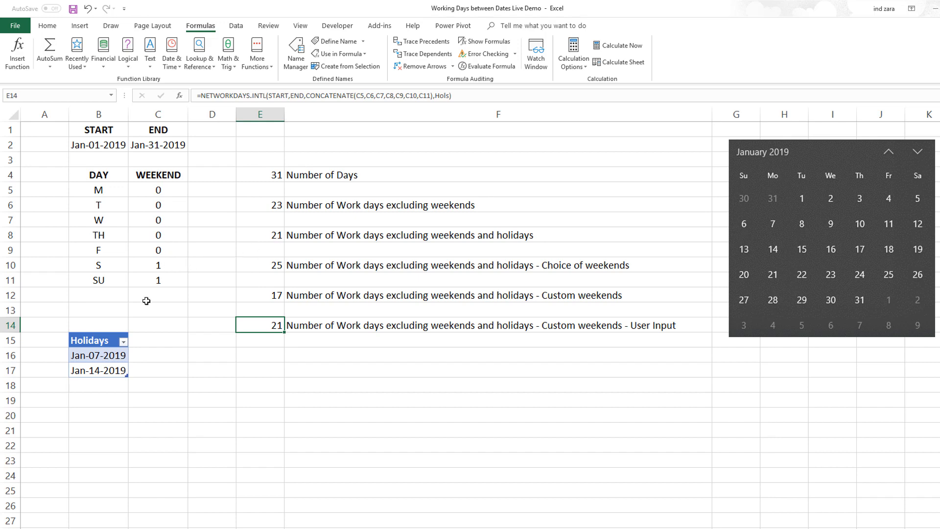
pyautogui.moveTo(282, 336)
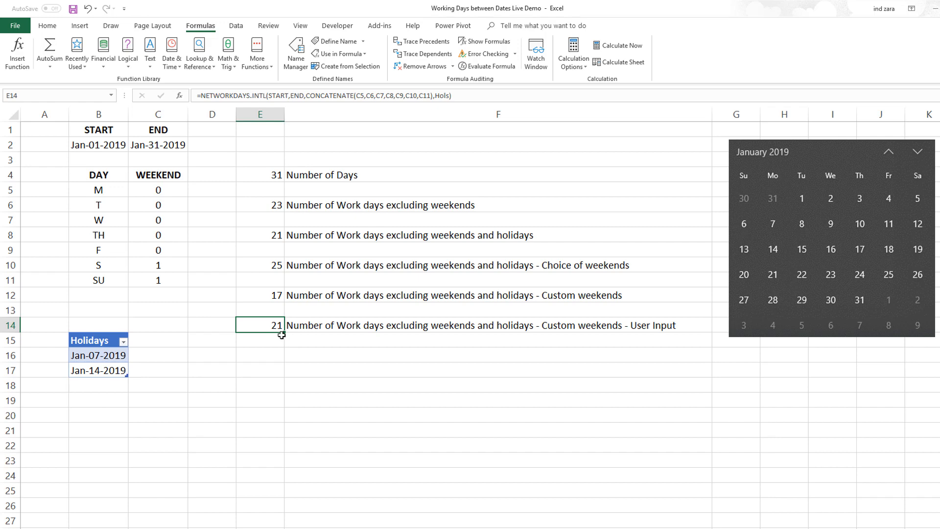
pyautogui.moveTo(158, 234)
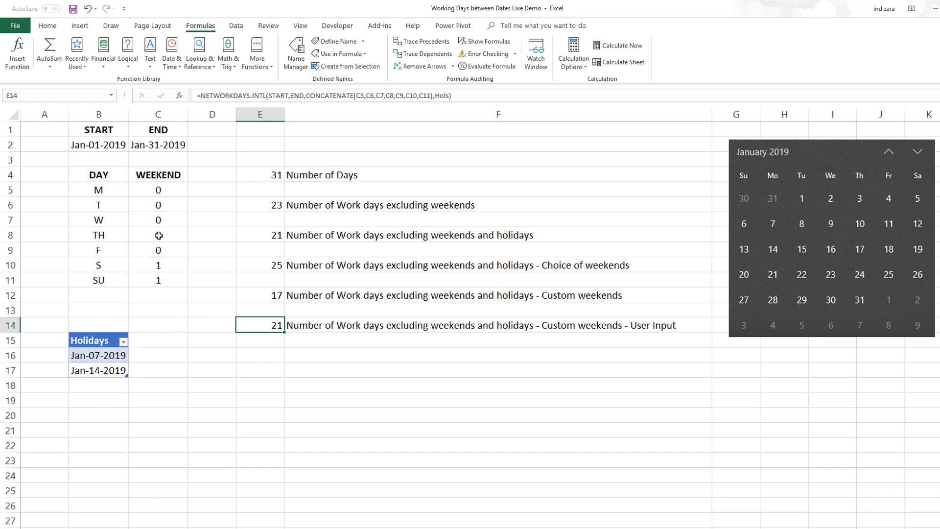
pyautogui.write('1')
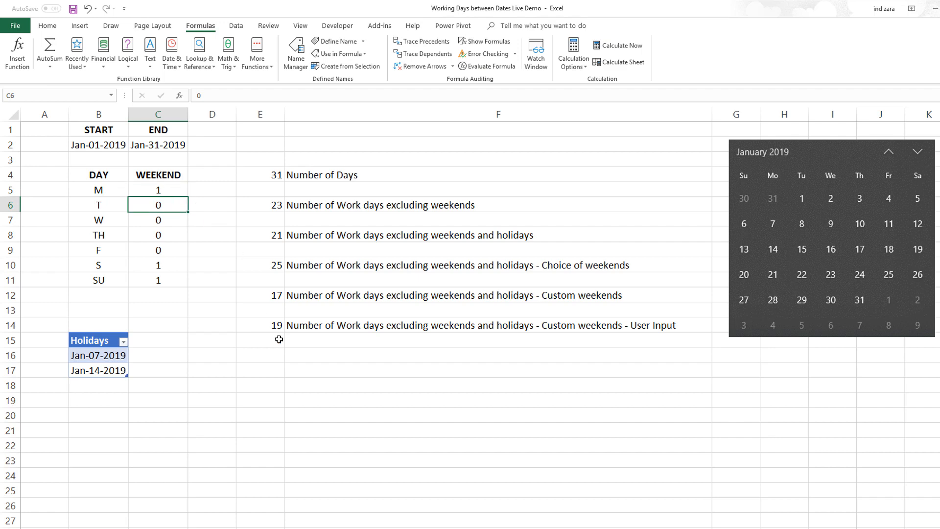
pyautogui.moveTo(189, 250)
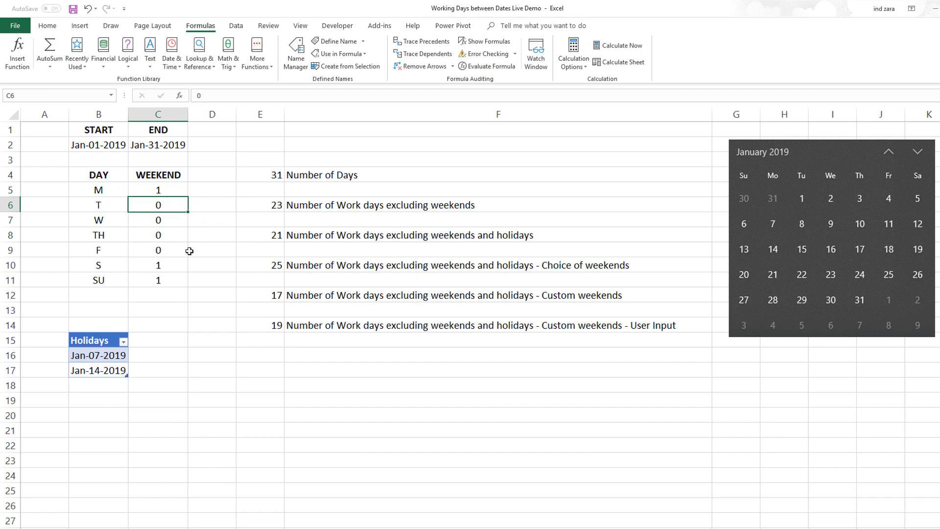
pyautogui.moveTo(737, 231)
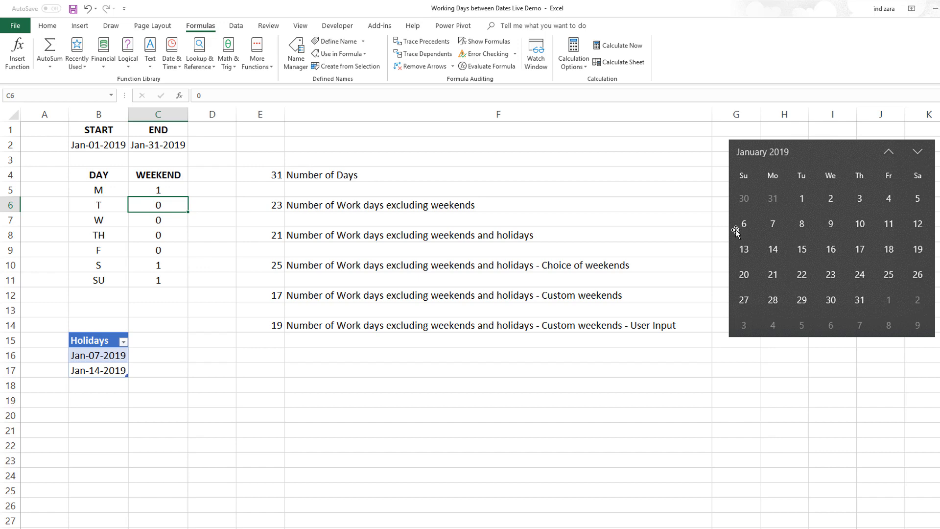
pyautogui.moveTo(647, 295)
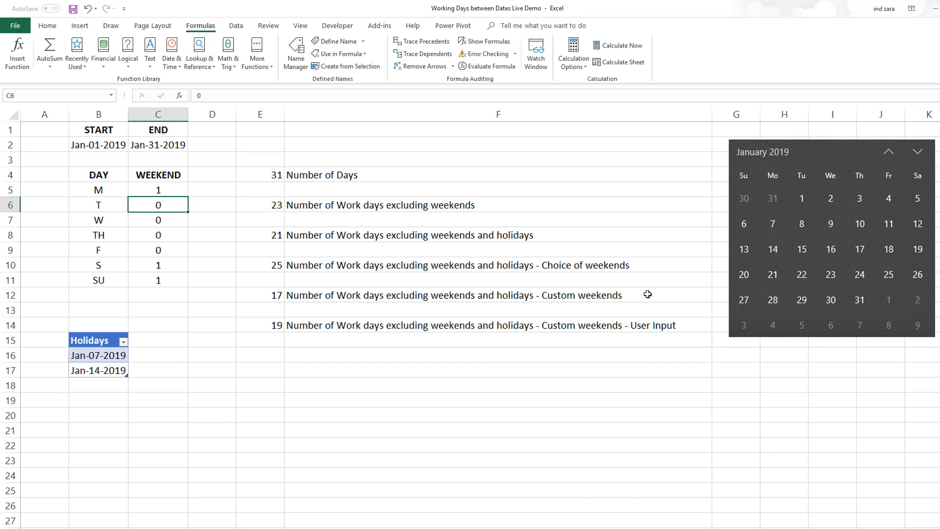
pyautogui.moveTo(784, 243)
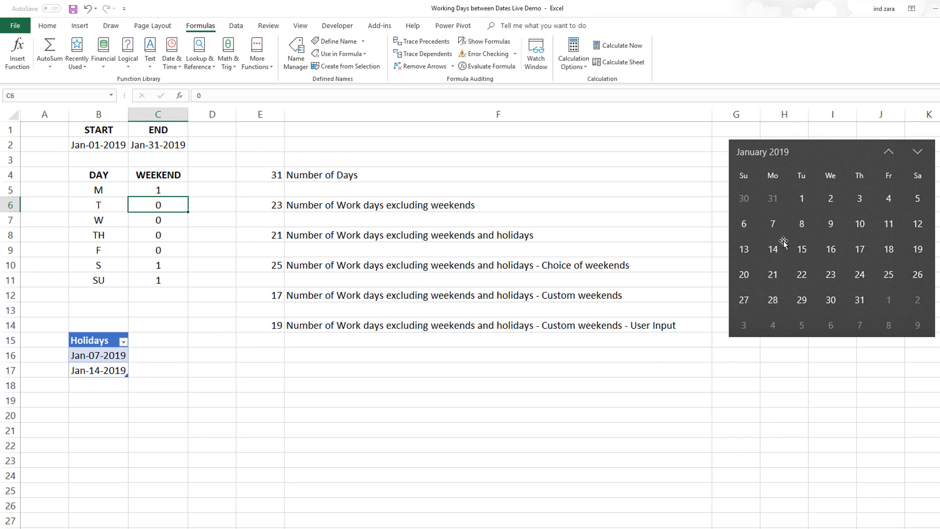
pyautogui.moveTo(306, 251)
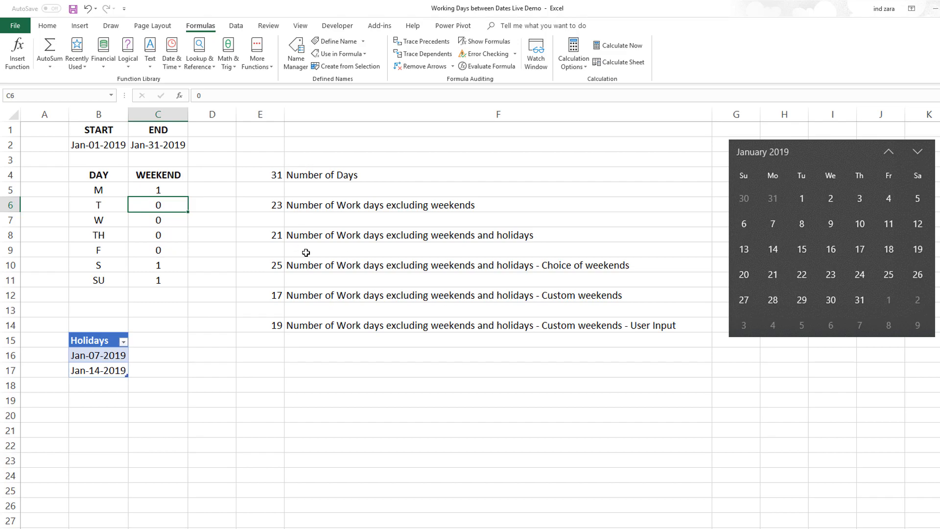
pyautogui.moveTo(276, 322)
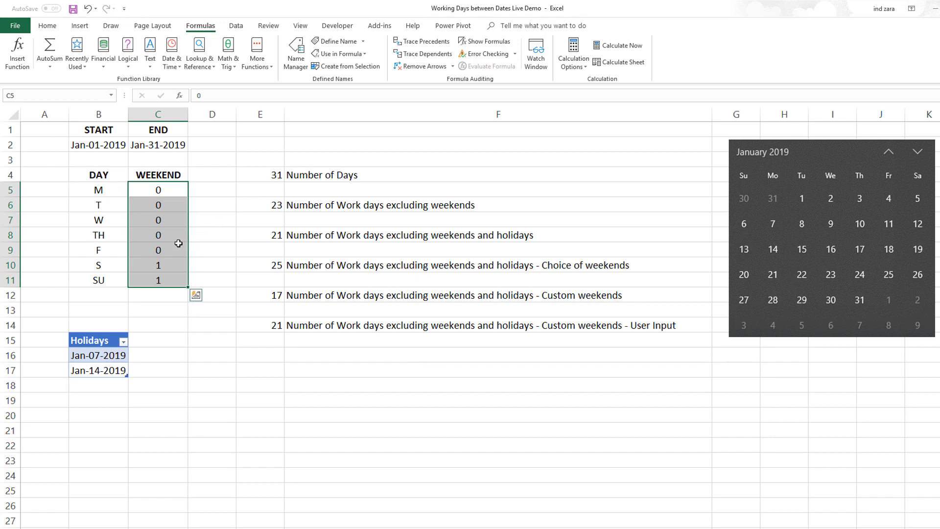
pyautogui.moveTo(270, 375)
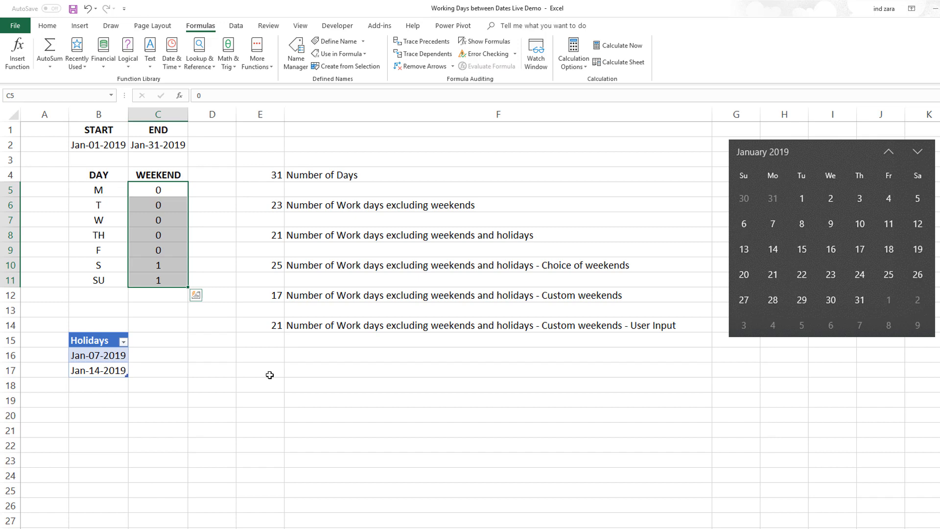
pyautogui.moveTo(266, 375)
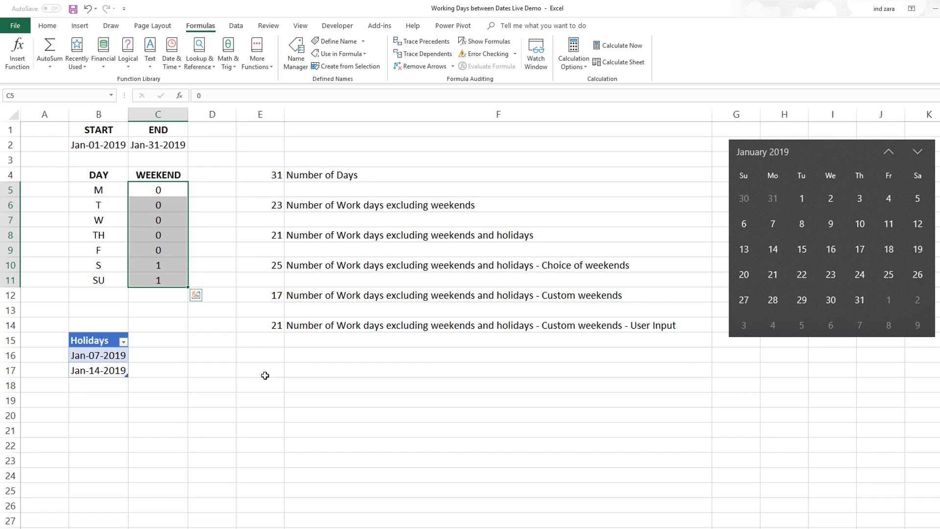
pyautogui.moveTo(273, 212)
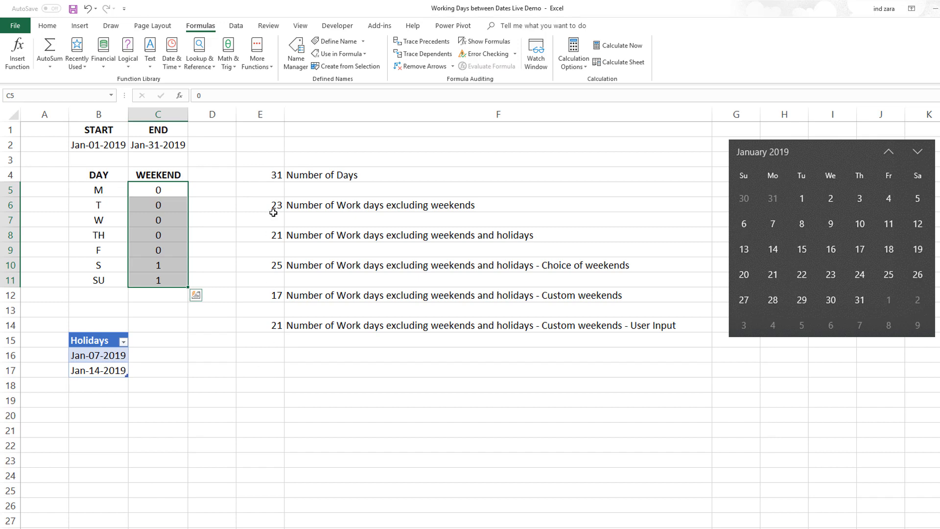
pyautogui.moveTo(444, 215)
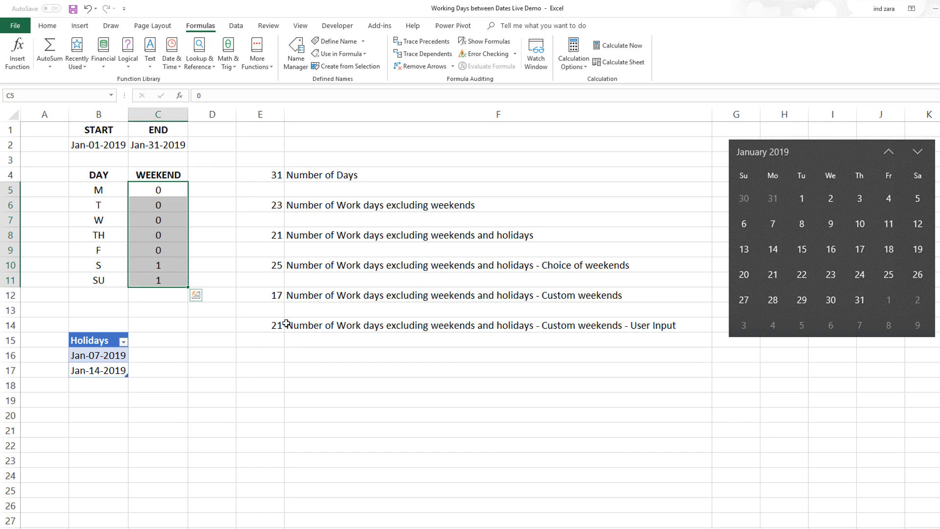
pyautogui.click(260, 325)
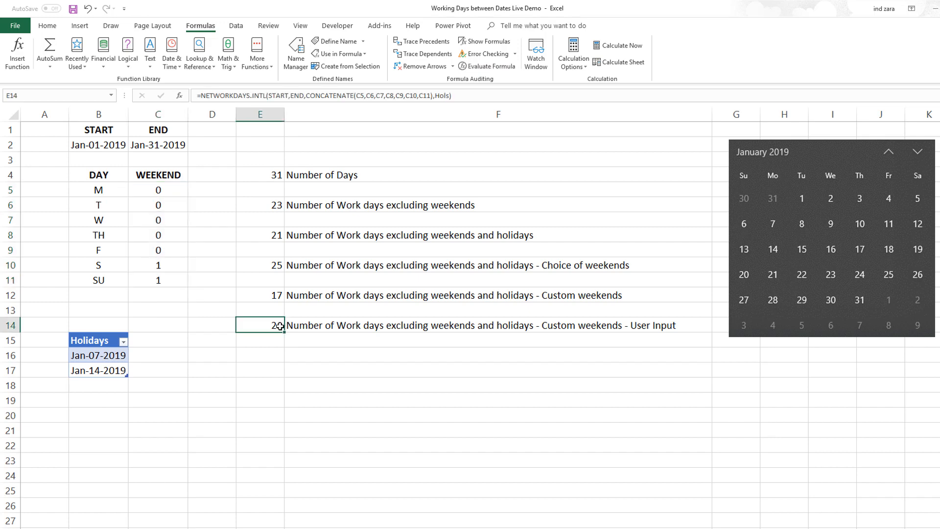